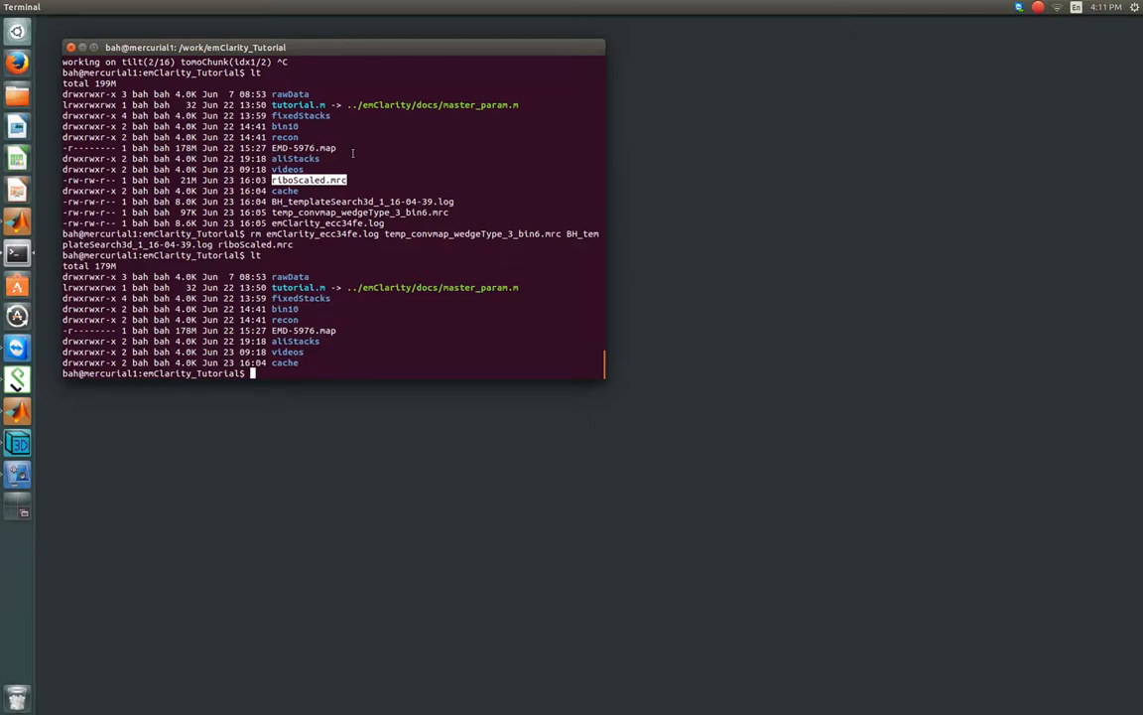
{"action": "mouse_move", "coordinate": [274, 206]}
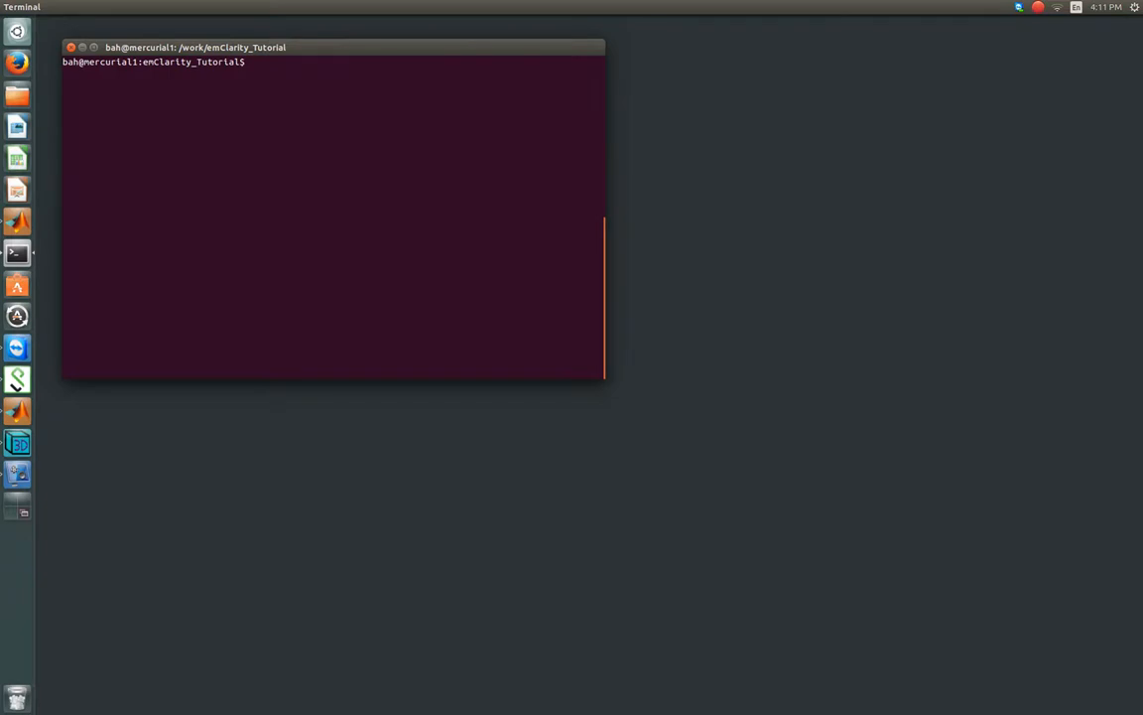
Step: List the tutorial folder and launch 3dmod on the ribosome map EMD-5976.map
{"action": "type", "text": "ls"}
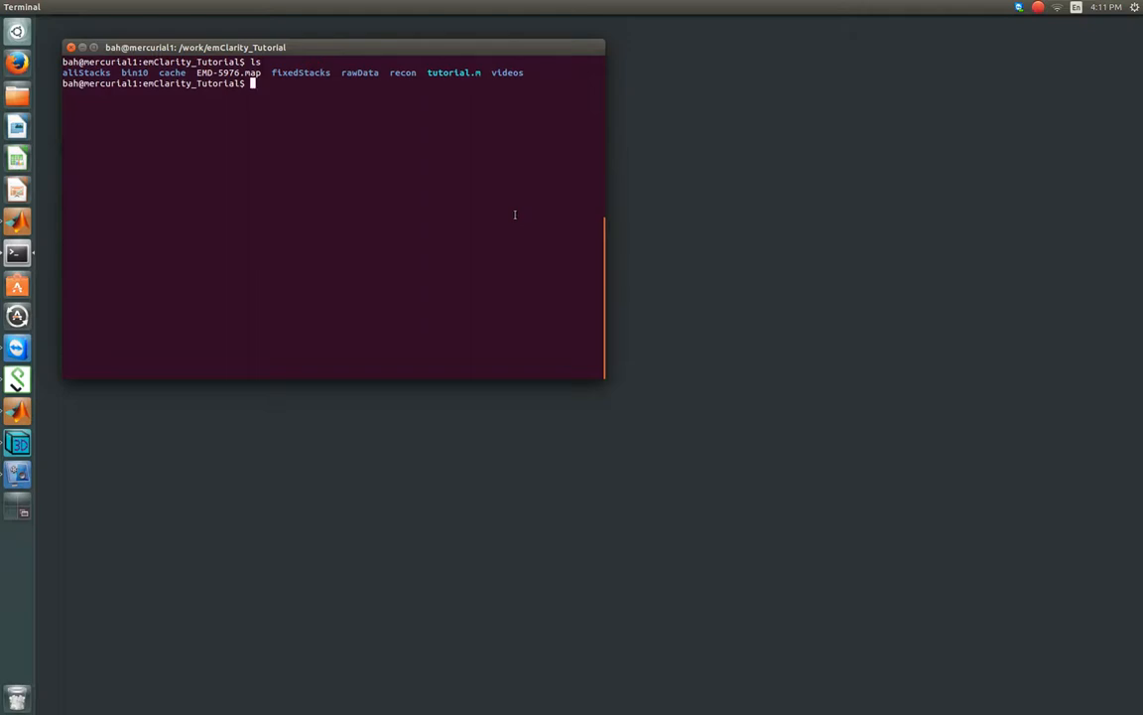
{"action": "type", "text": "imod"}
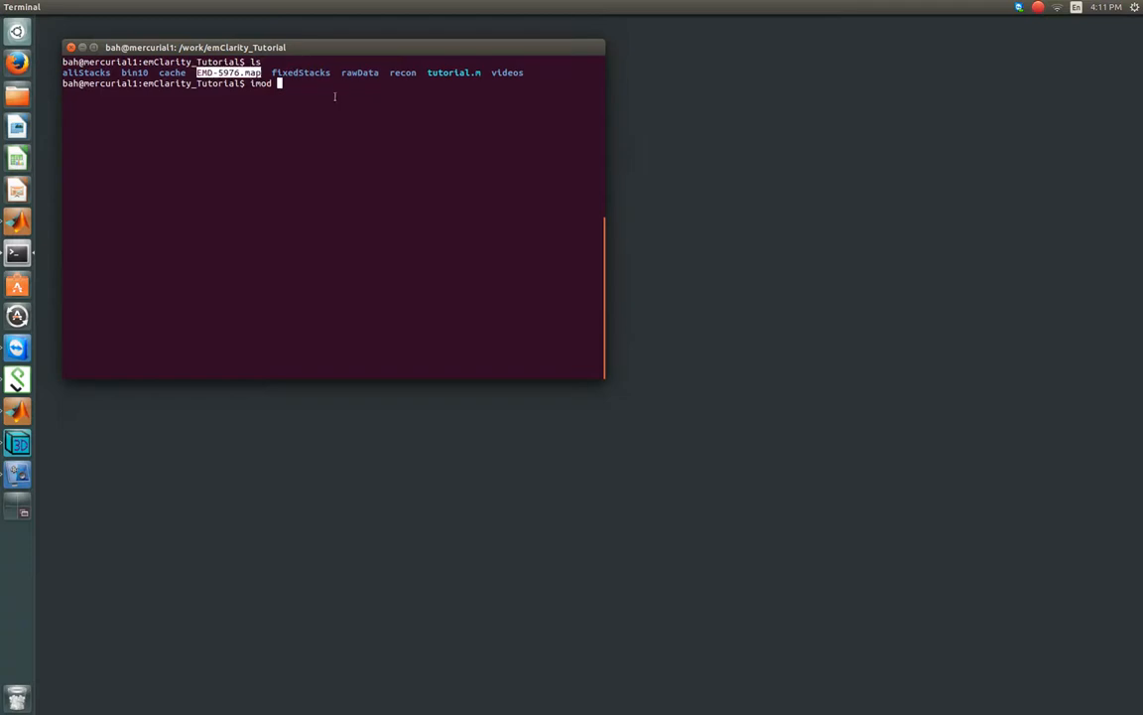
{"action": "type", "text": "EMD-5976.map"}
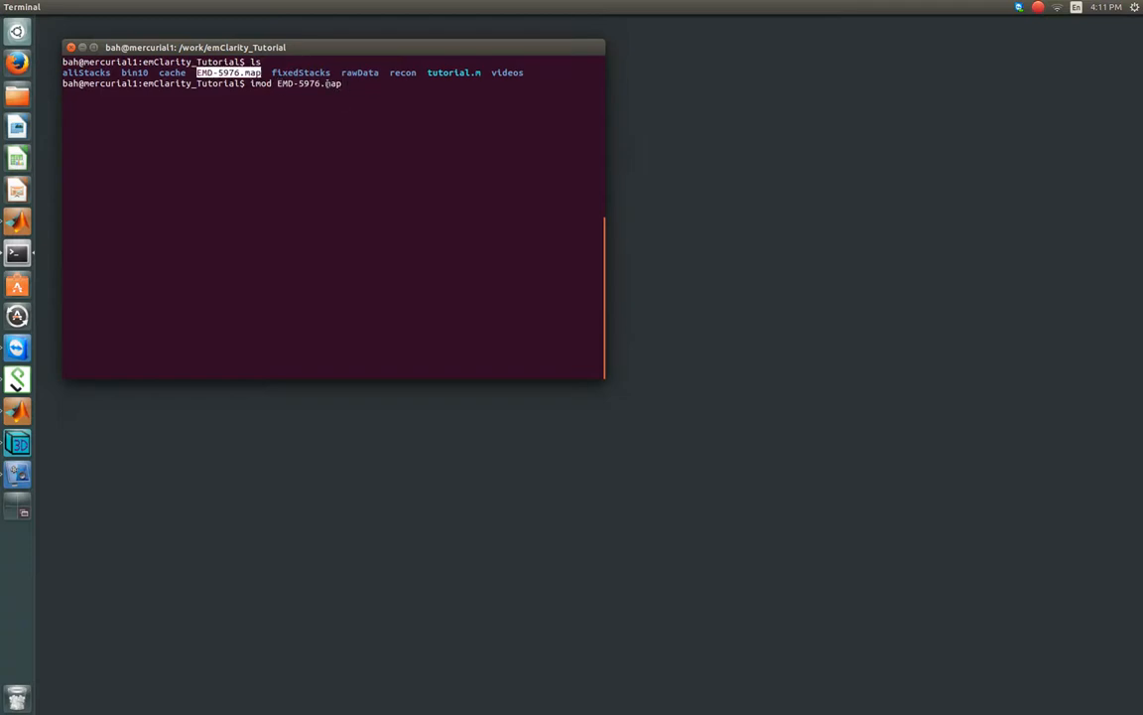
{"action": "key", "text": "Return"}
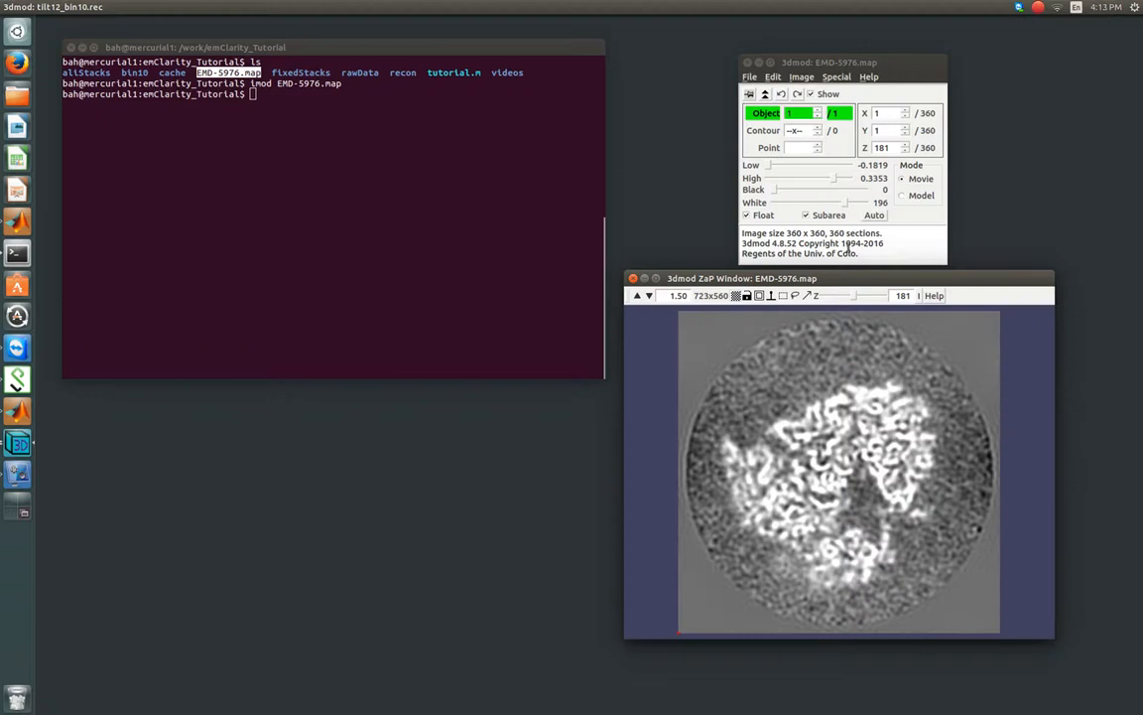
{"action": "mouse_move", "coordinate": [869, 428]}
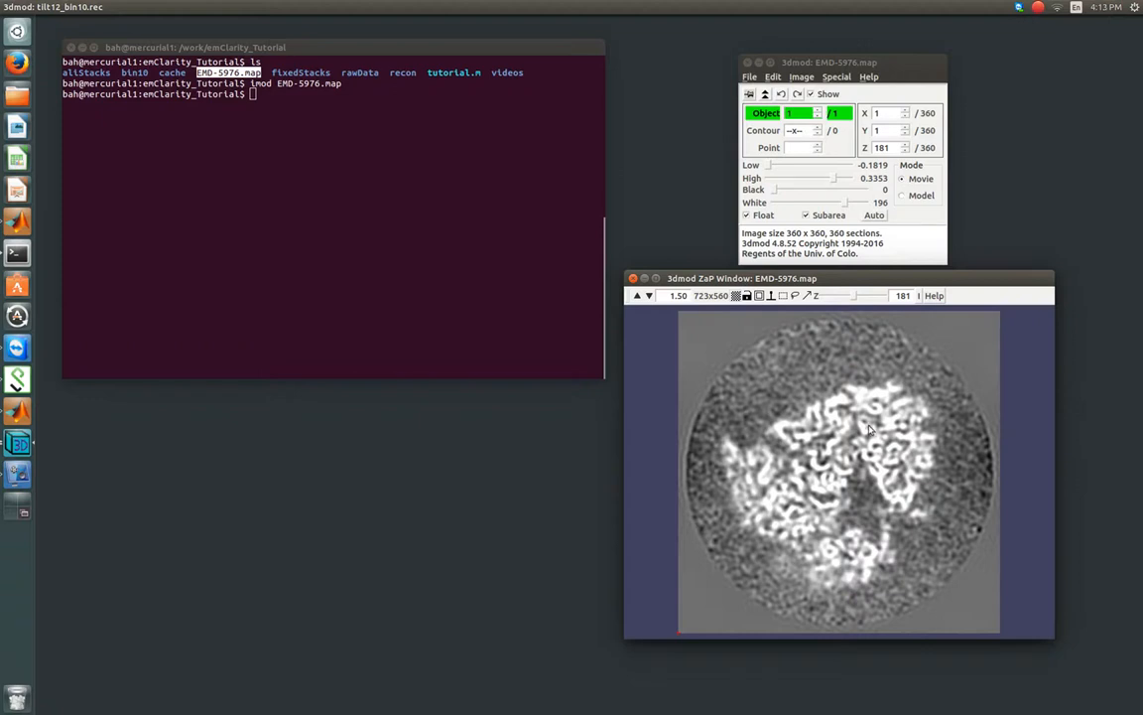
{"action": "mouse_move", "coordinate": [830, 397]}
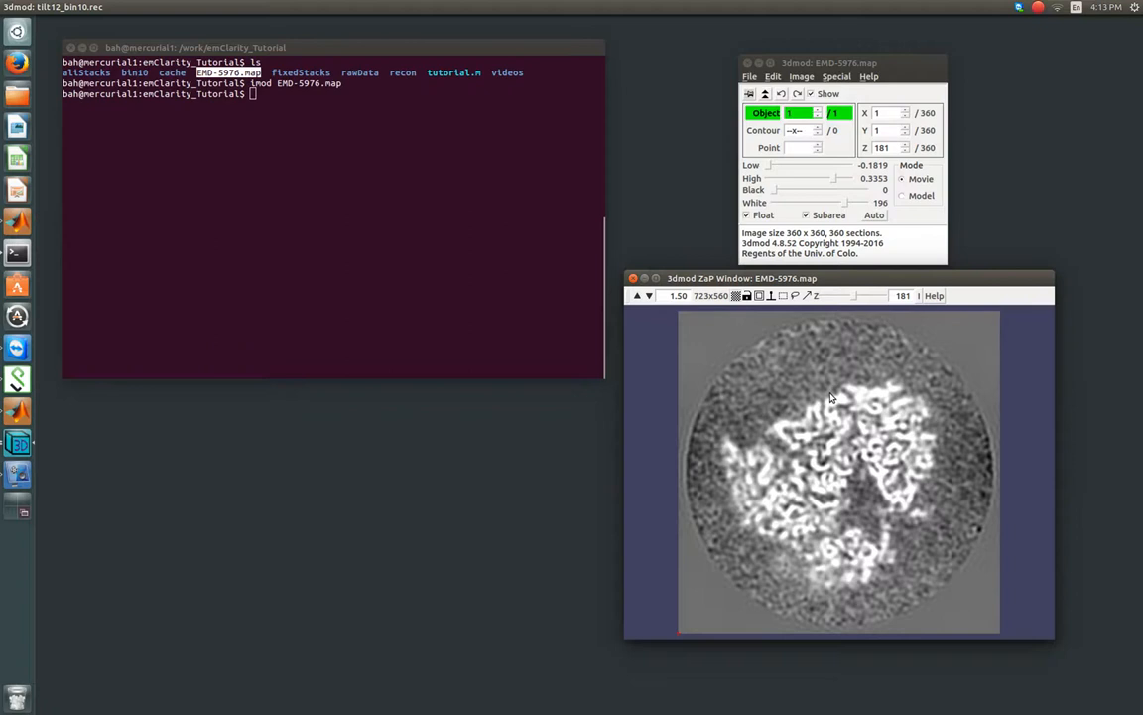
{"action": "mouse_move", "coordinate": [833, 393]}
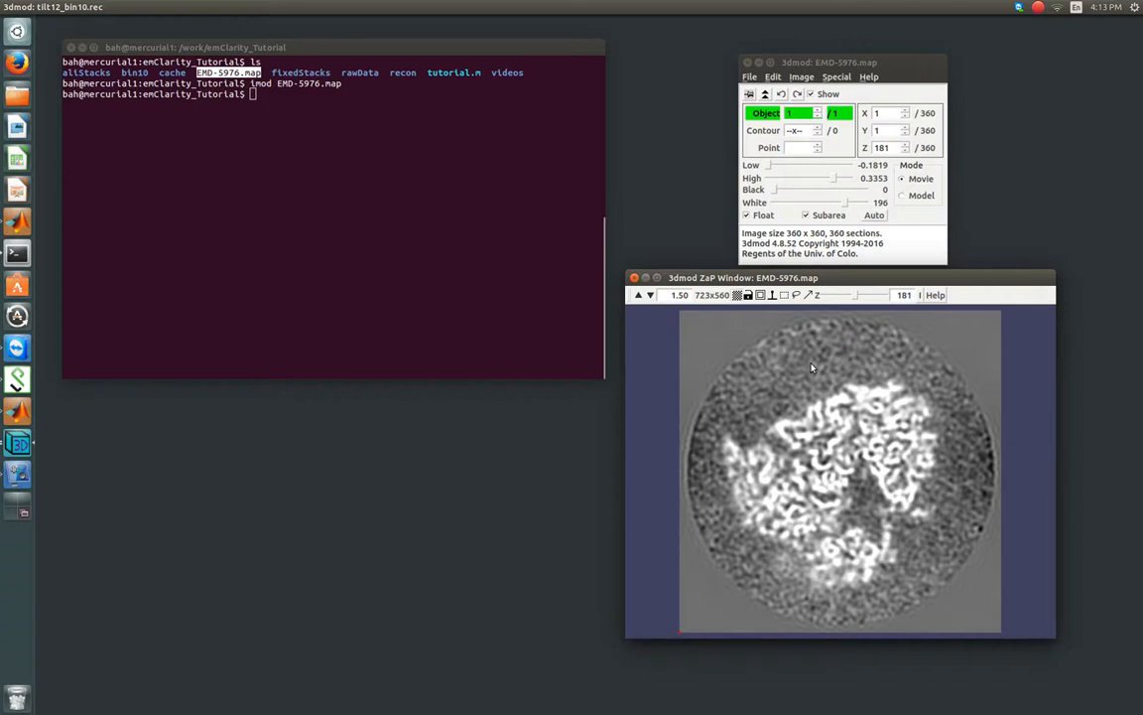
{"action": "mouse_move", "coordinate": [800, 314]}
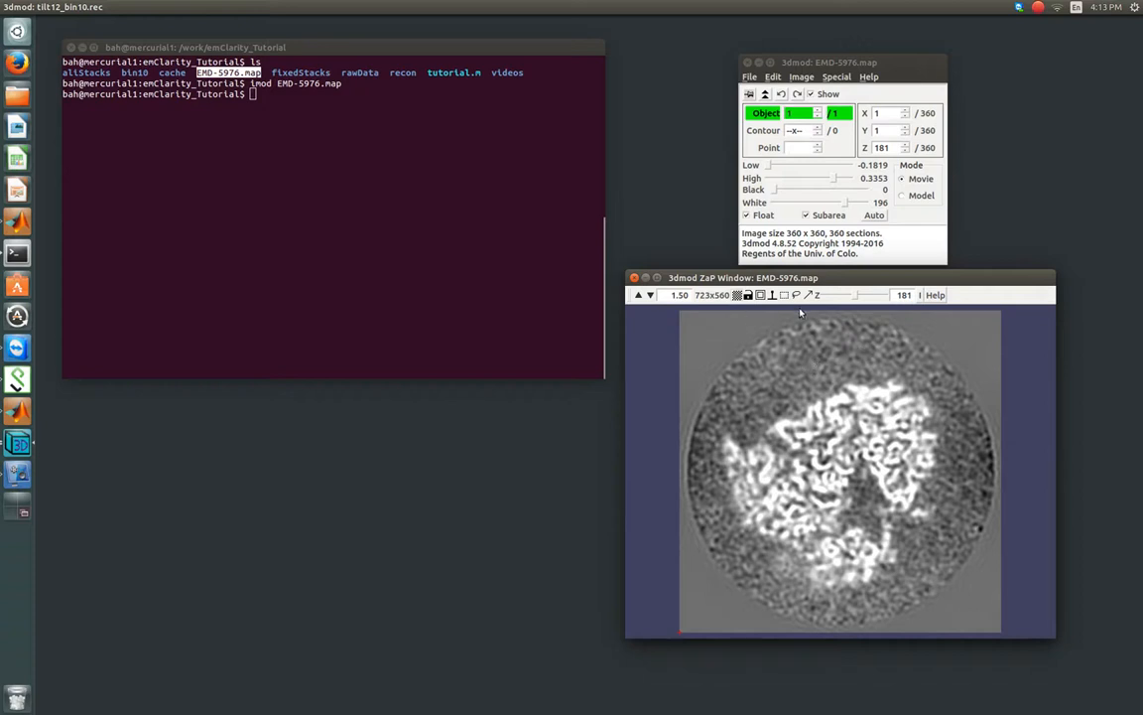
{"action": "mouse_move", "coordinate": [893, 508]}
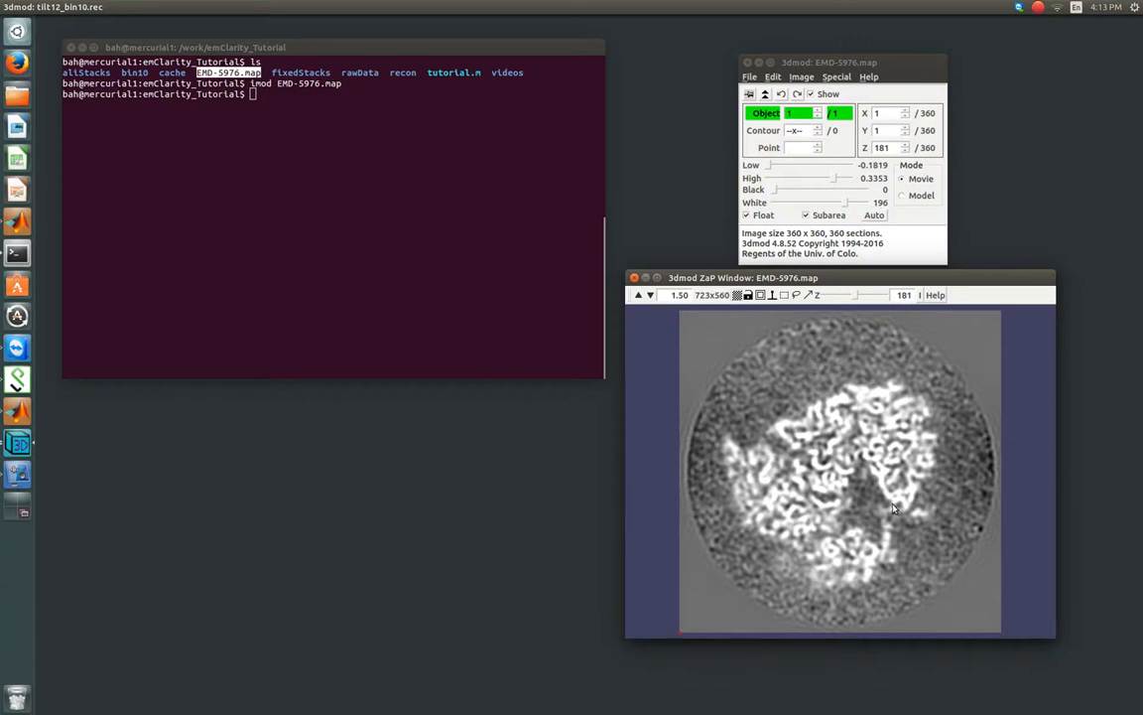
{"action": "mouse_move", "coordinate": [885, 405]}
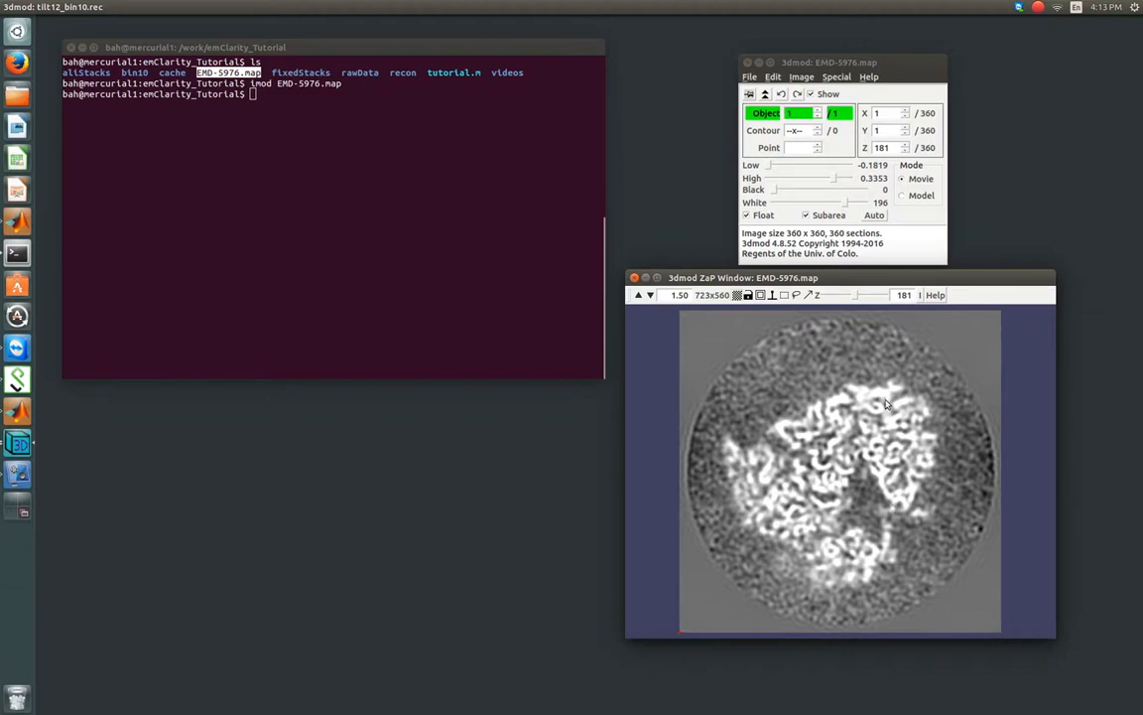
Step: Measure a line across the ribosome with Drawing Tools: about 153 pixels, roughly 16 nm
{"action": "left_click", "coordinate": [837, 76]}
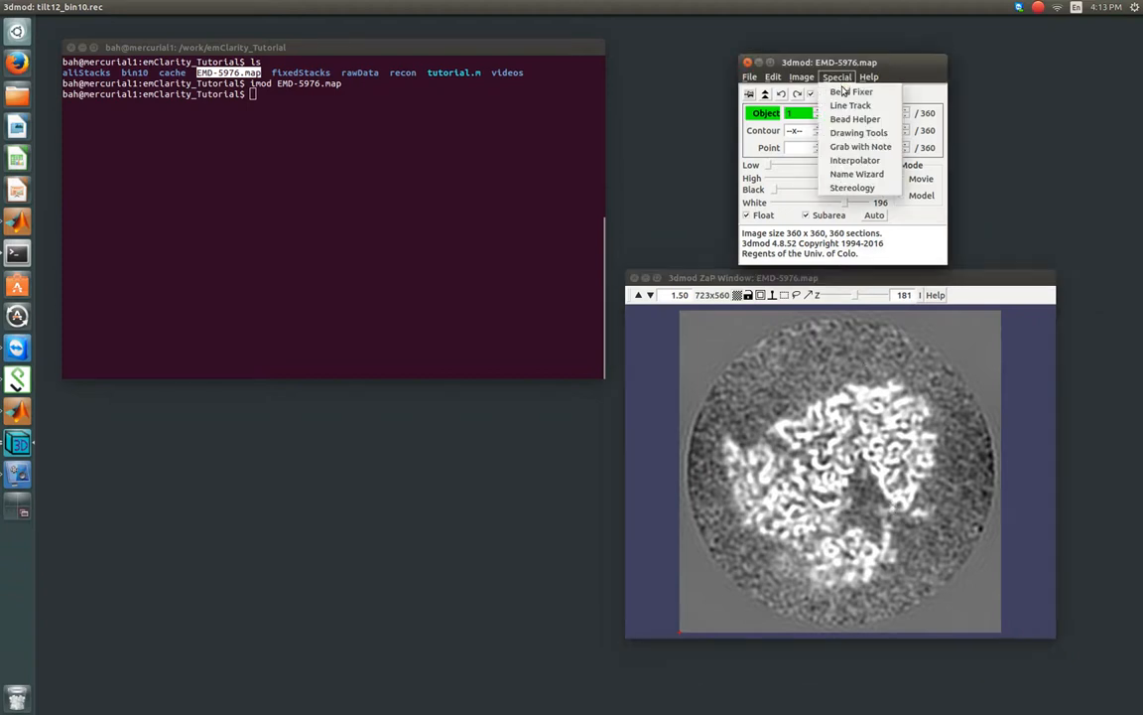
{"action": "mouse_move", "coordinate": [858, 131]}
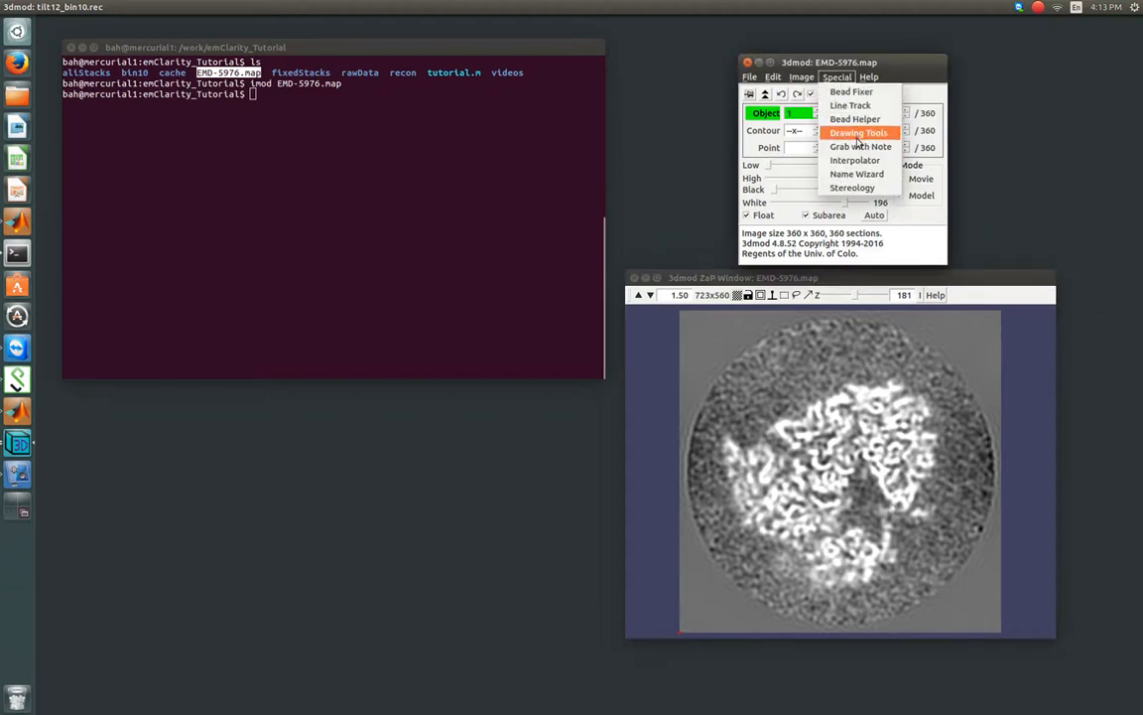
{"action": "mouse_move", "coordinate": [861, 147]}
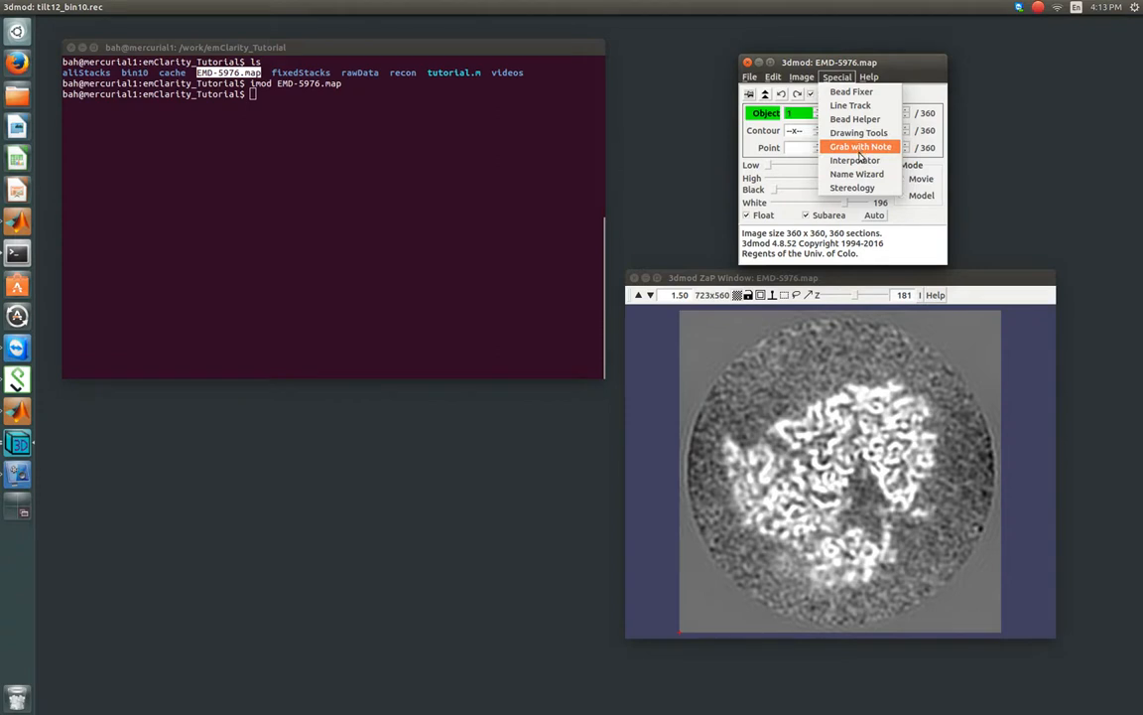
{"action": "mouse_move", "coordinate": [861, 149]}
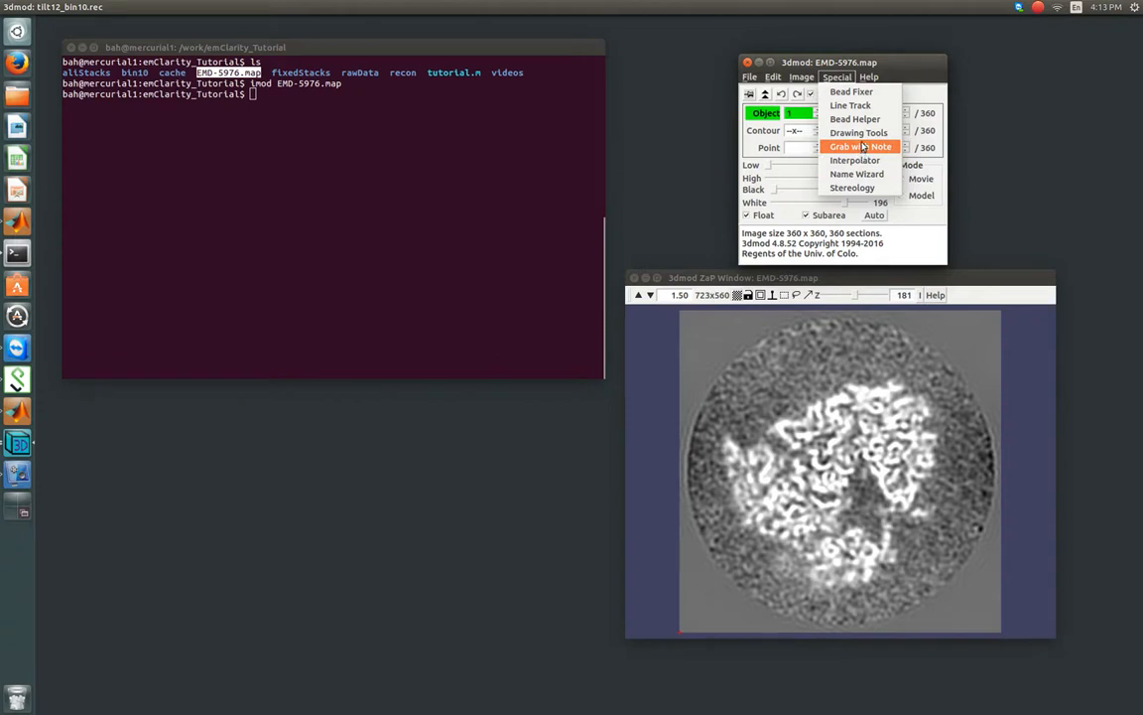
{"action": "mouse_move", "coordinate": [857, 131]}
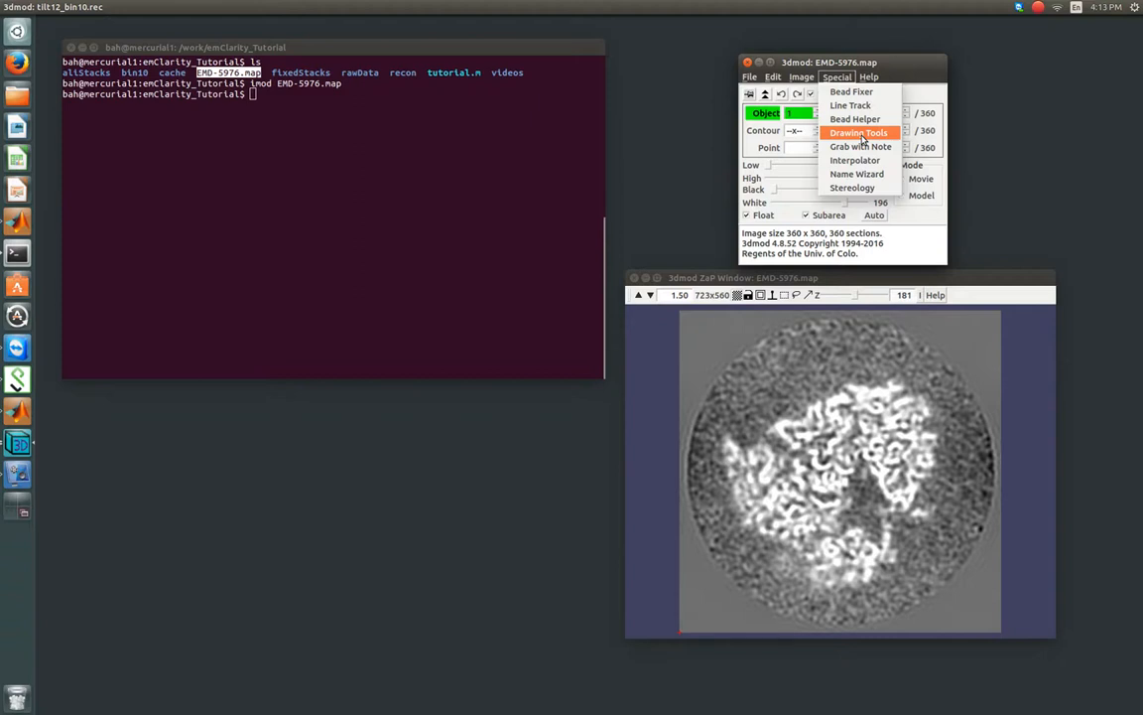
{"action": "left_click", "coordinate": [857, 131]}
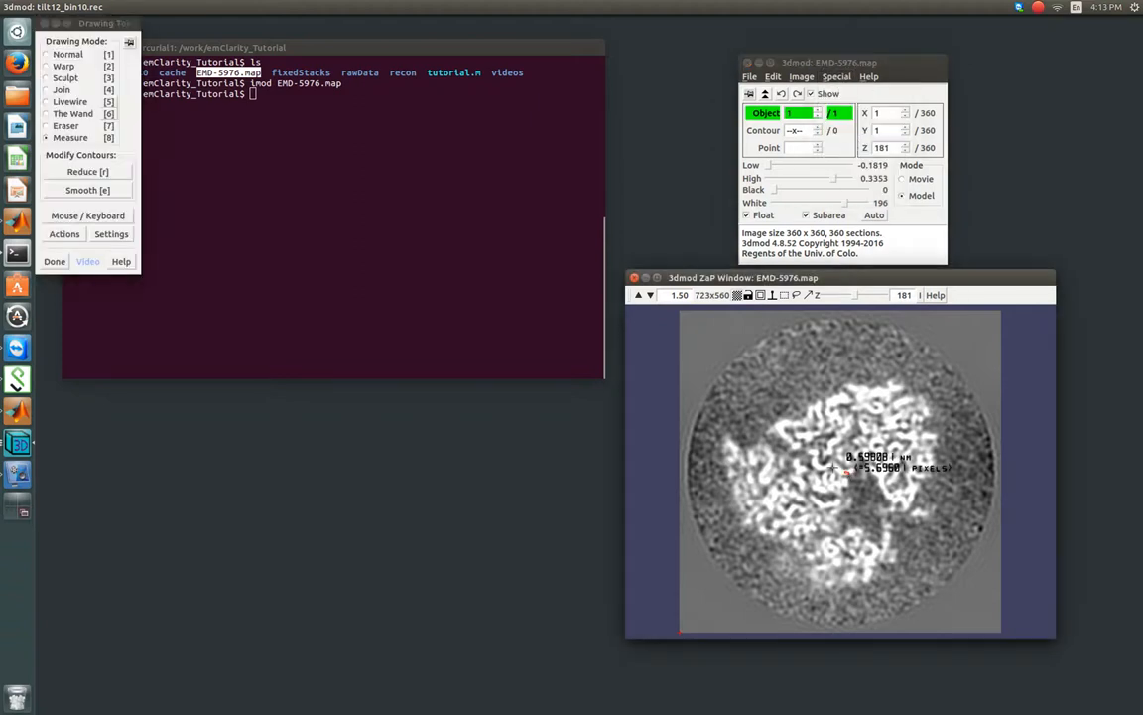
{"action": "left_click_drag", "start_coordinate": [723, 433], "coordinate": [850, 474]}
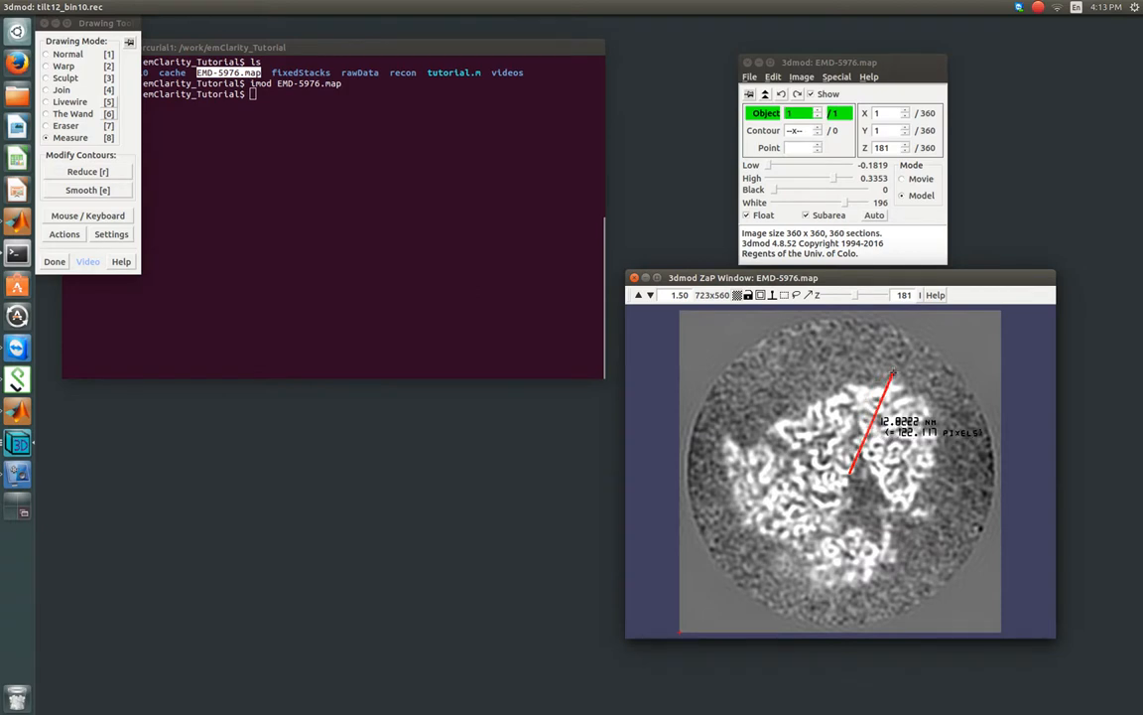
{"action": "left_click", "coordinate": [730, 449]}
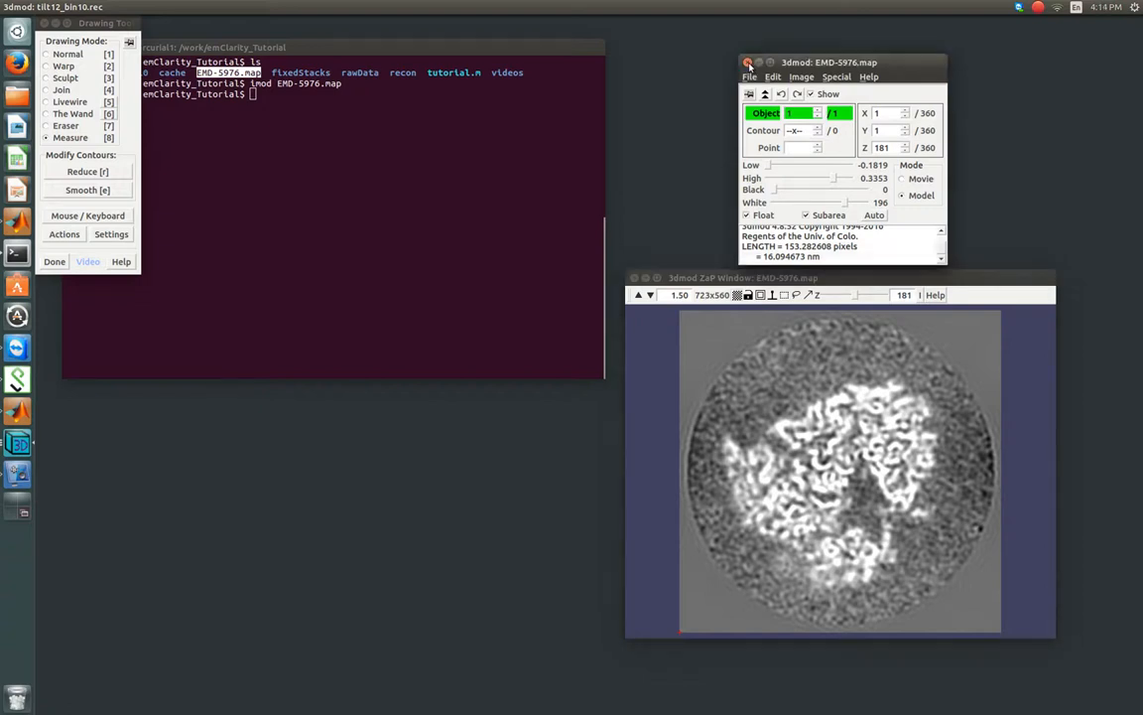
Step: Close the 3dmod map viewer
{"action": "left_click", "coordinate": [750, 62]}
{"action": "type", "text": "gedit tutorial.m"}
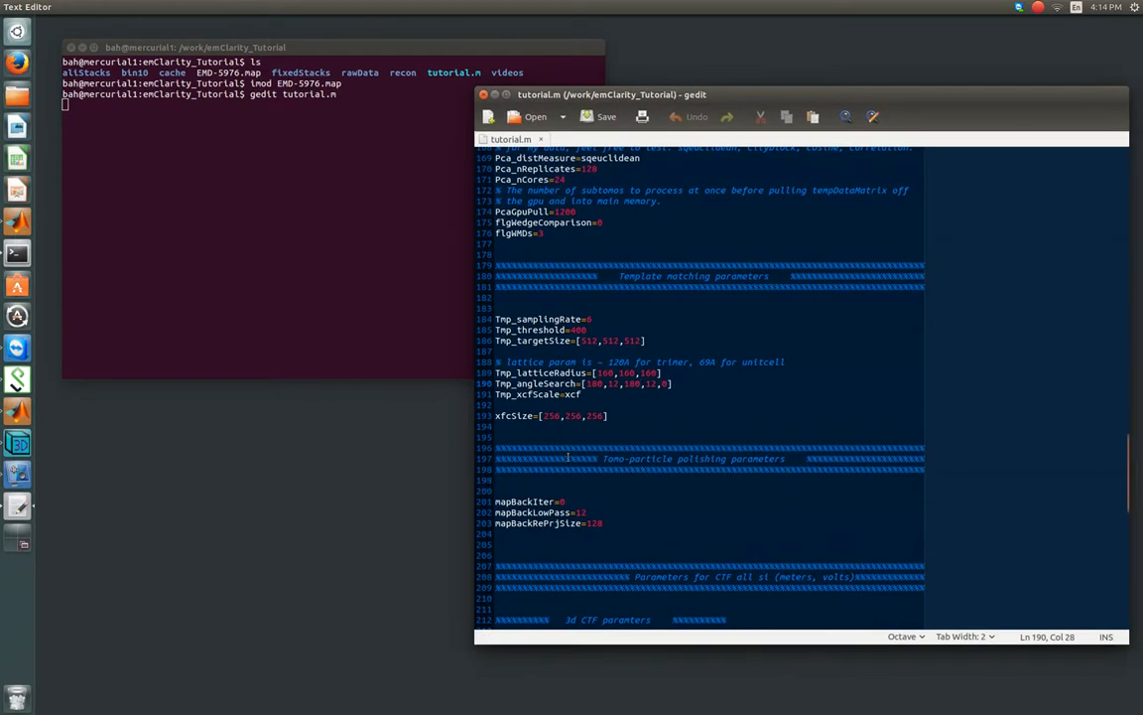
{"action": "double_click", "coordinate": [611, 373]}
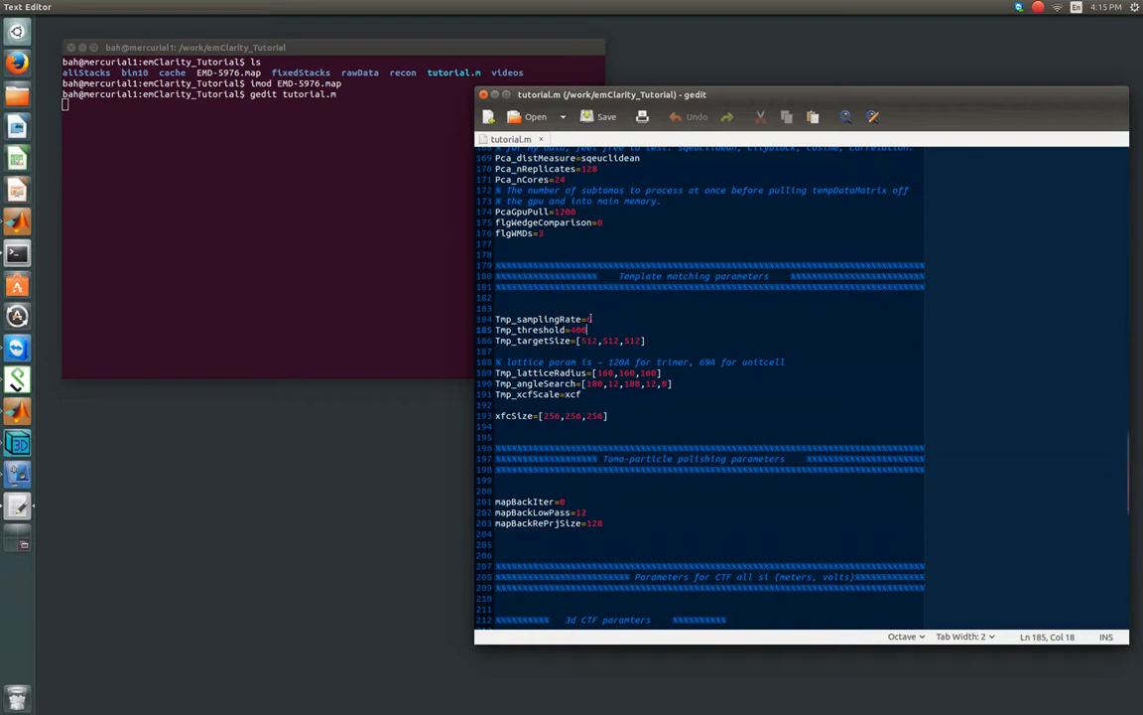
{"action": "left_click", "coordinate": [592, 317]}
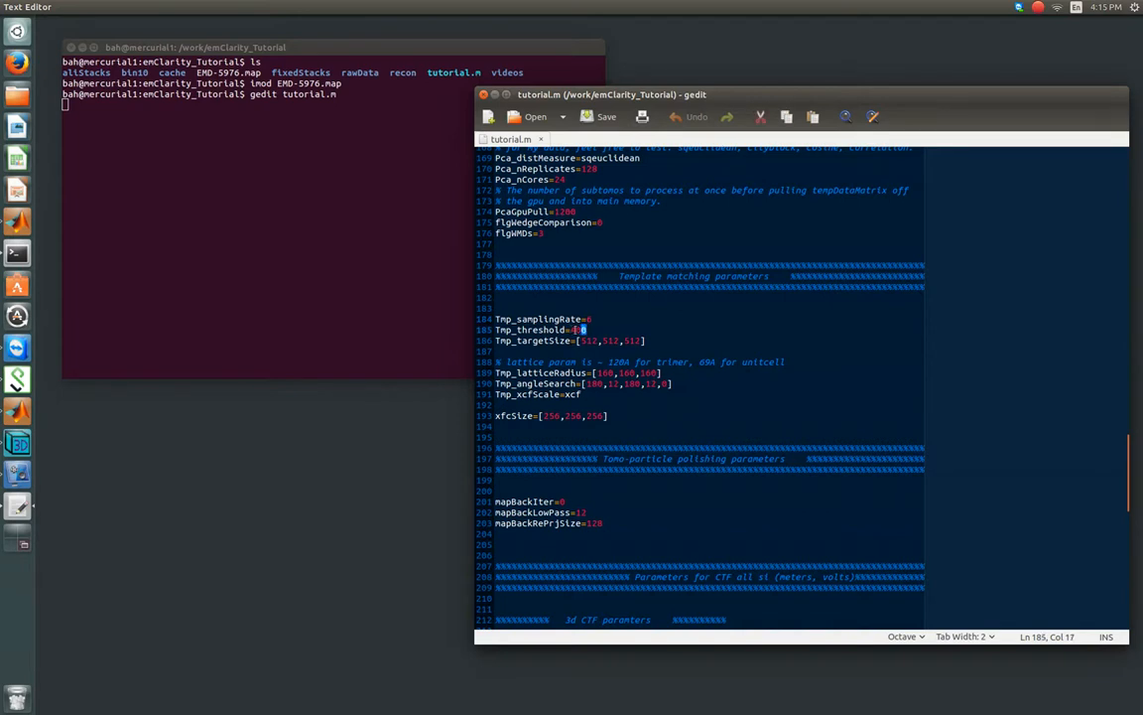
{"action": "triple_click", "coordinate": [536, 329]}
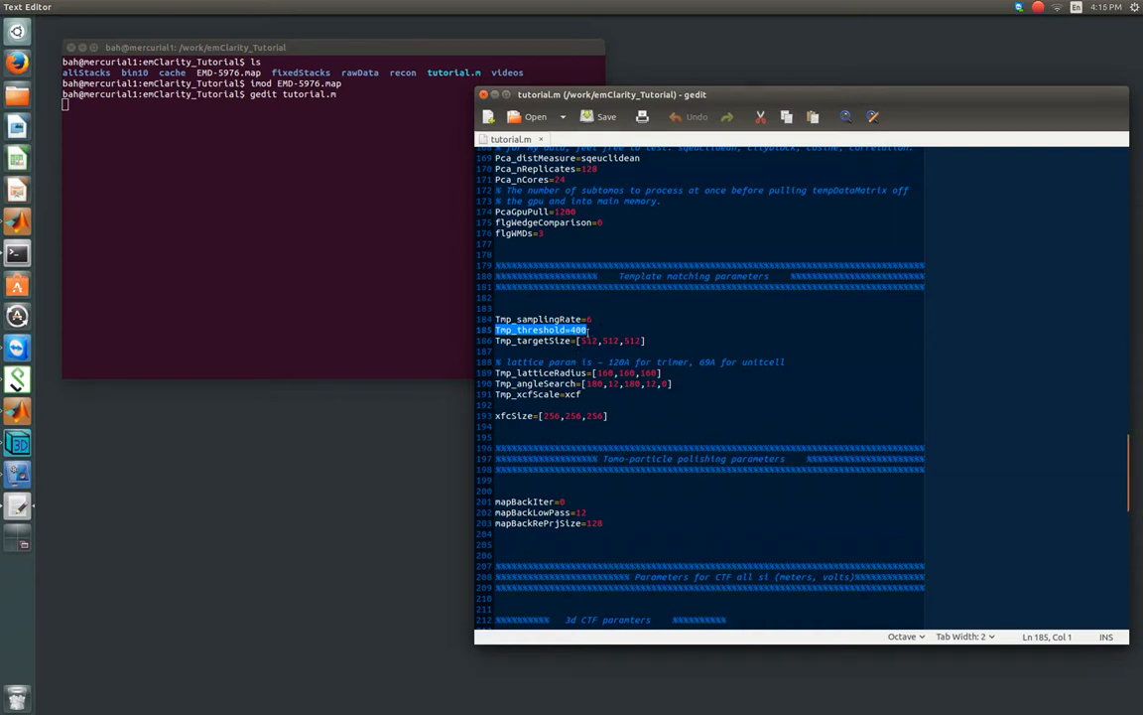
{"action": "mouse_move", "coordinate": [562, 386]}
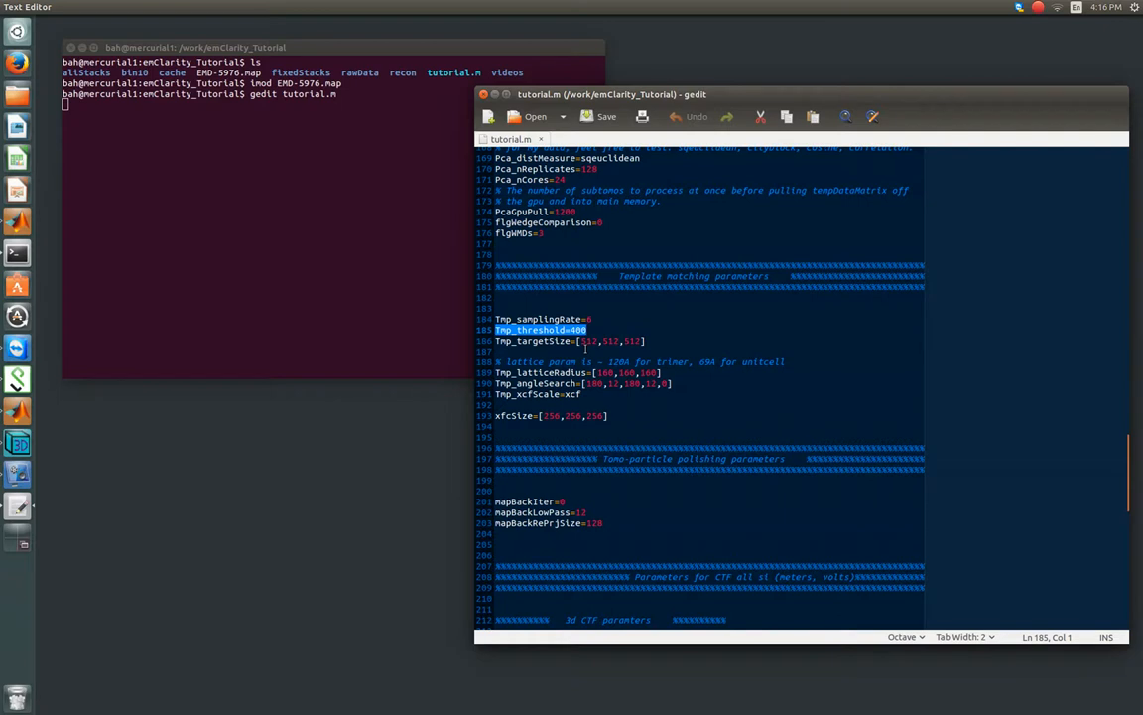
{"action": "mouse_move", "coordinate": [584, 346]}
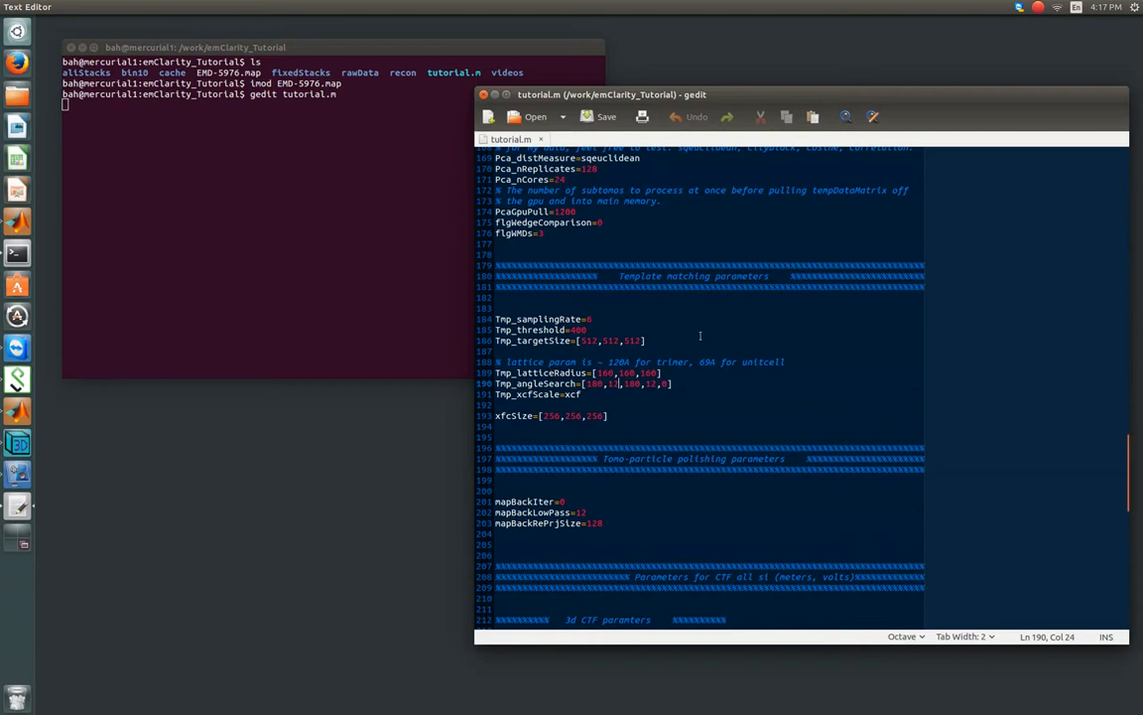
Step: Highlight the Tmp_latticeRadius values [100,100,100] in tutorial.m
{"action": "double_click", "coordinate": [616, 374]}
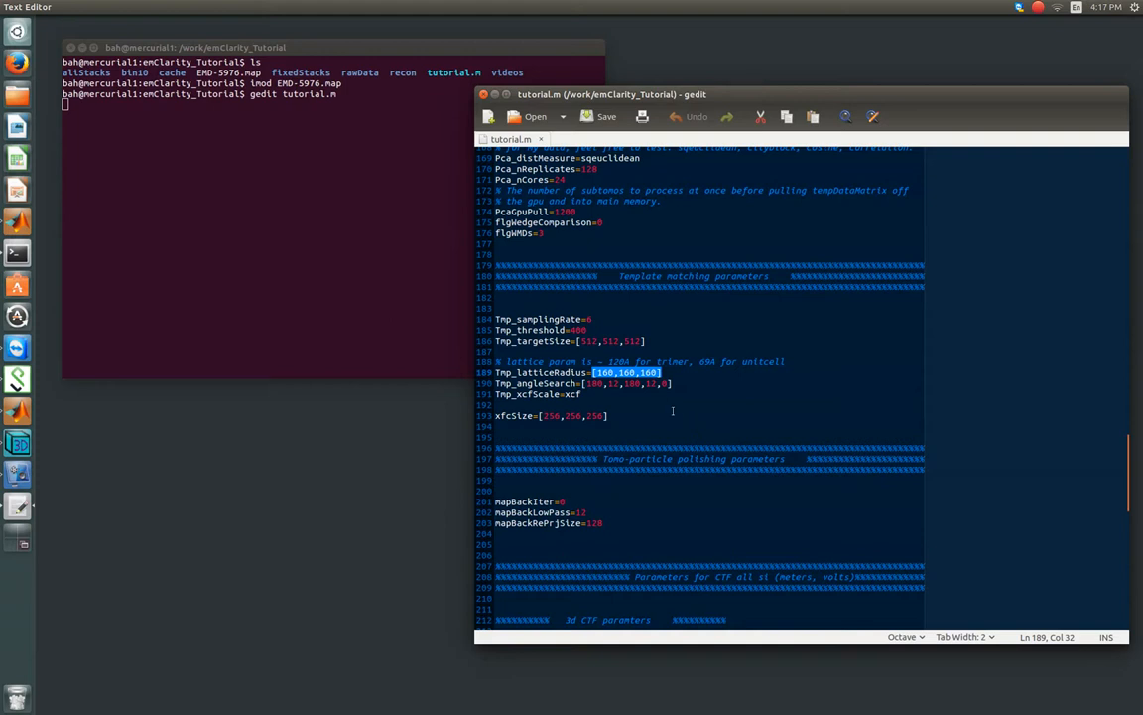
{"action": "mouse_move", "coordinate": [655, 393]}
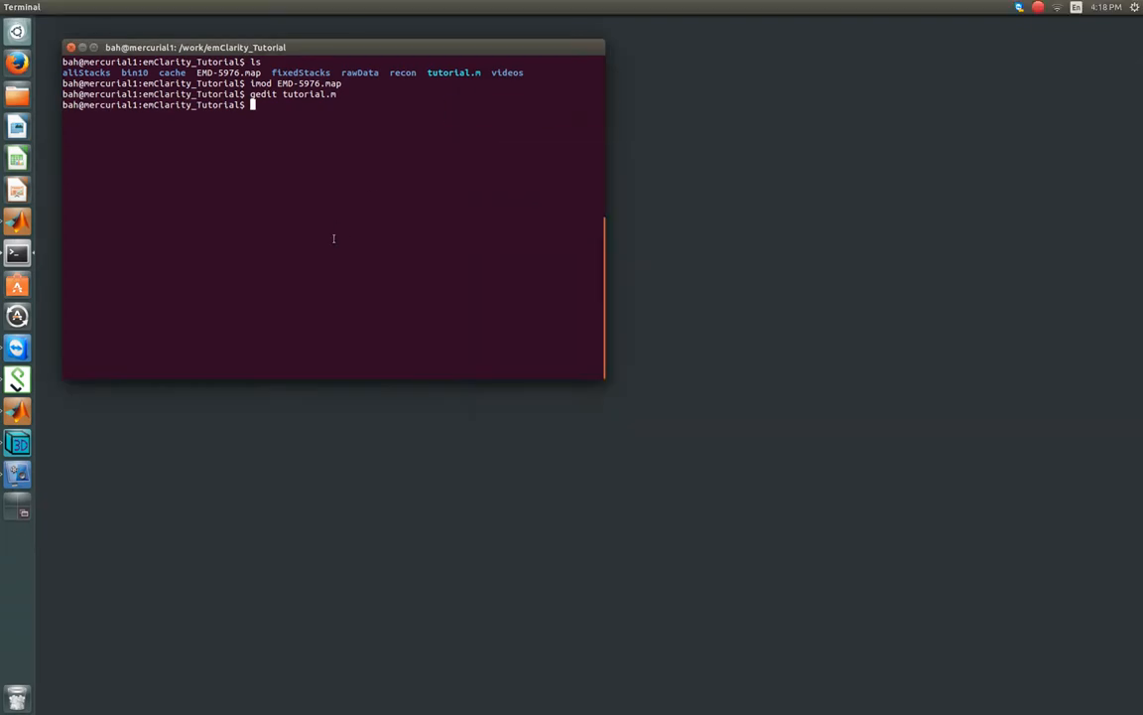
Step: List the folder and run 'emClarity rescale EMD-5976.map 1.05 2.17 GPU', printing its usage line
{"action": "type", "text": "ls"}
{"action": "type", "text": "emClarity"}
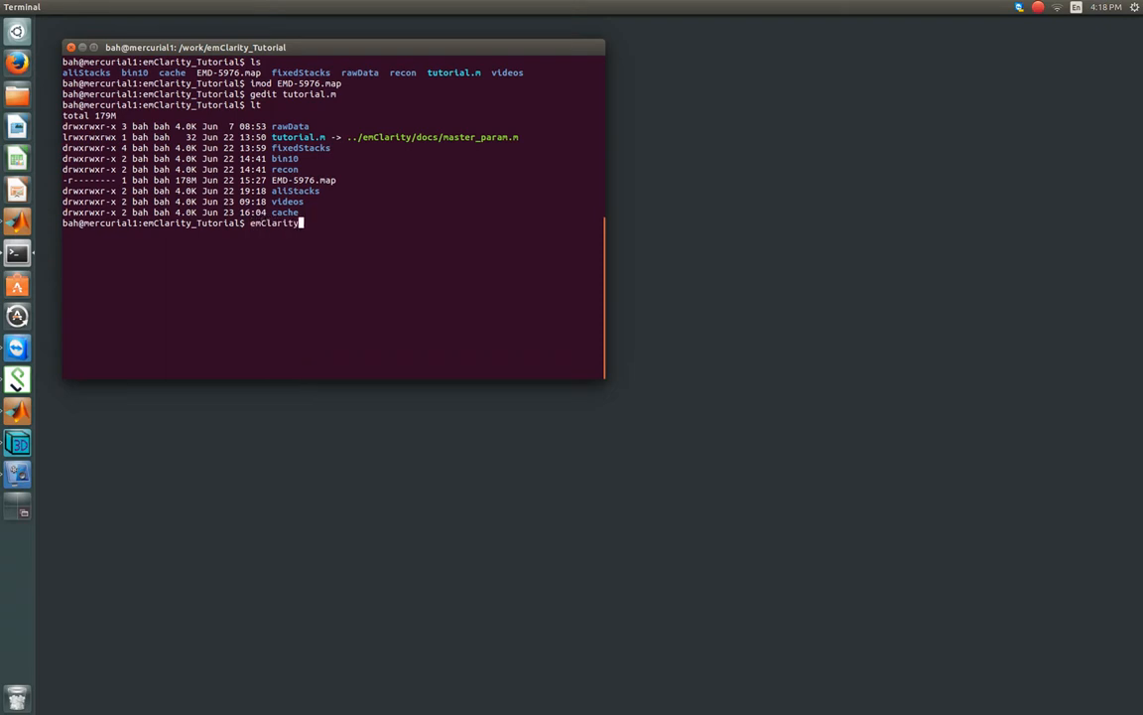
{"action": "type", "text": "rescale"}
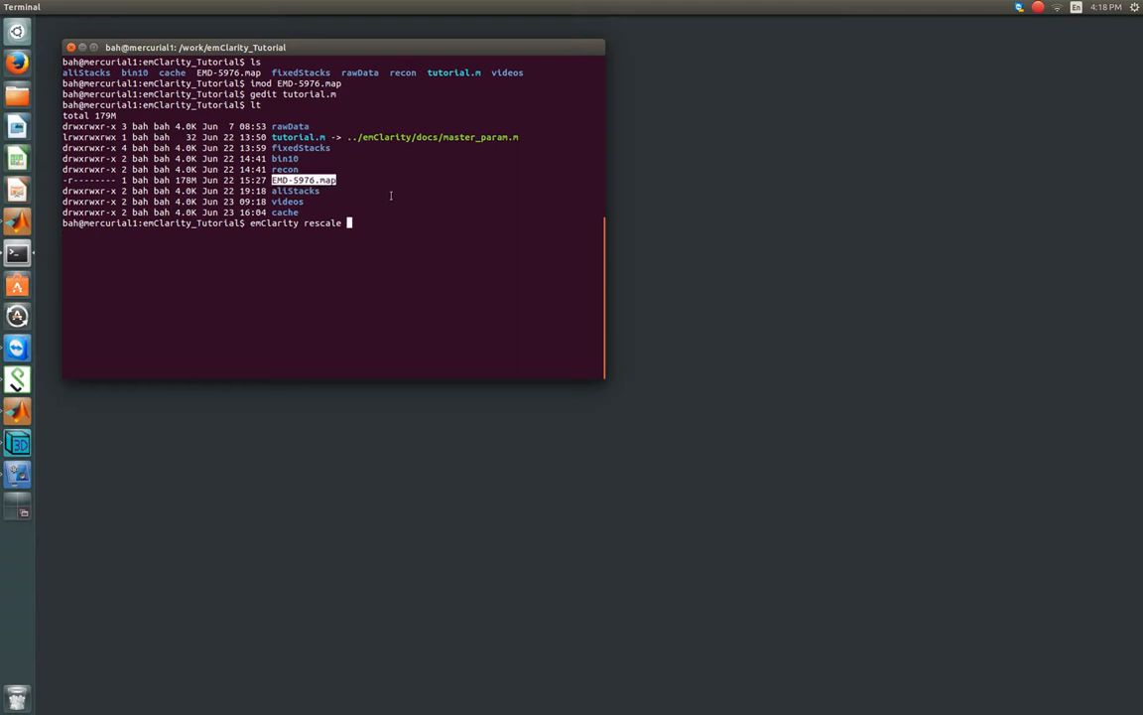
{"action": "type", "text": "EMD-5976.map"}
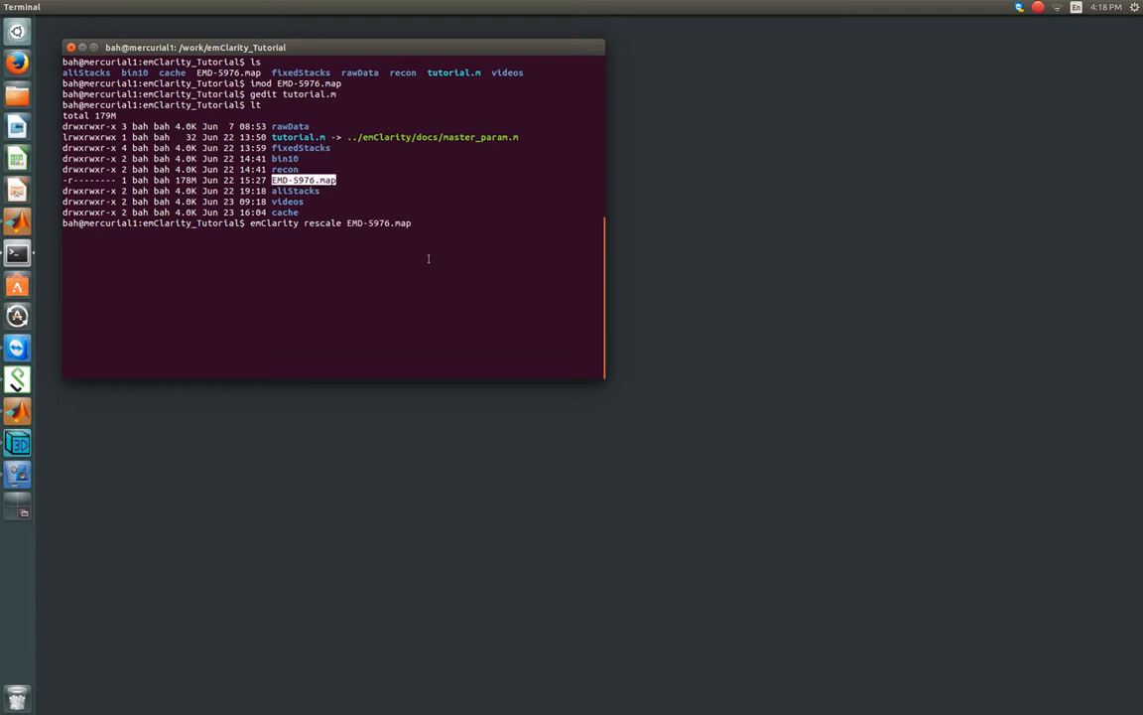
{"action": "type", "text": "1.05"}
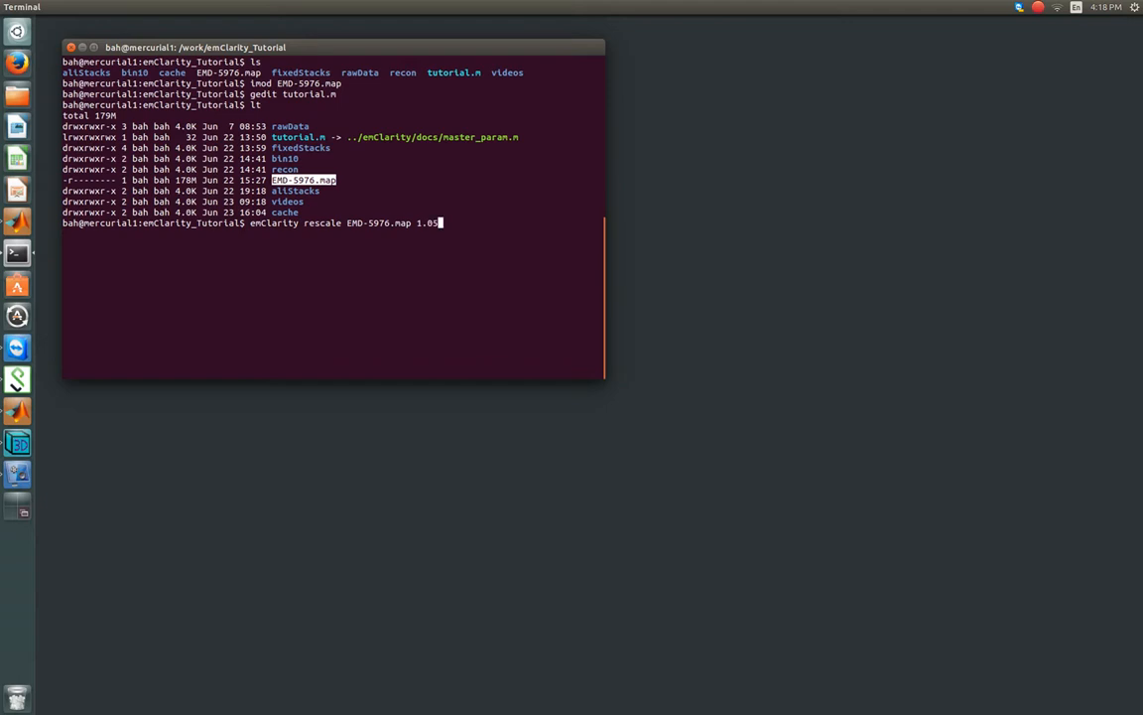
{"action": "type", "text": "2.17"}
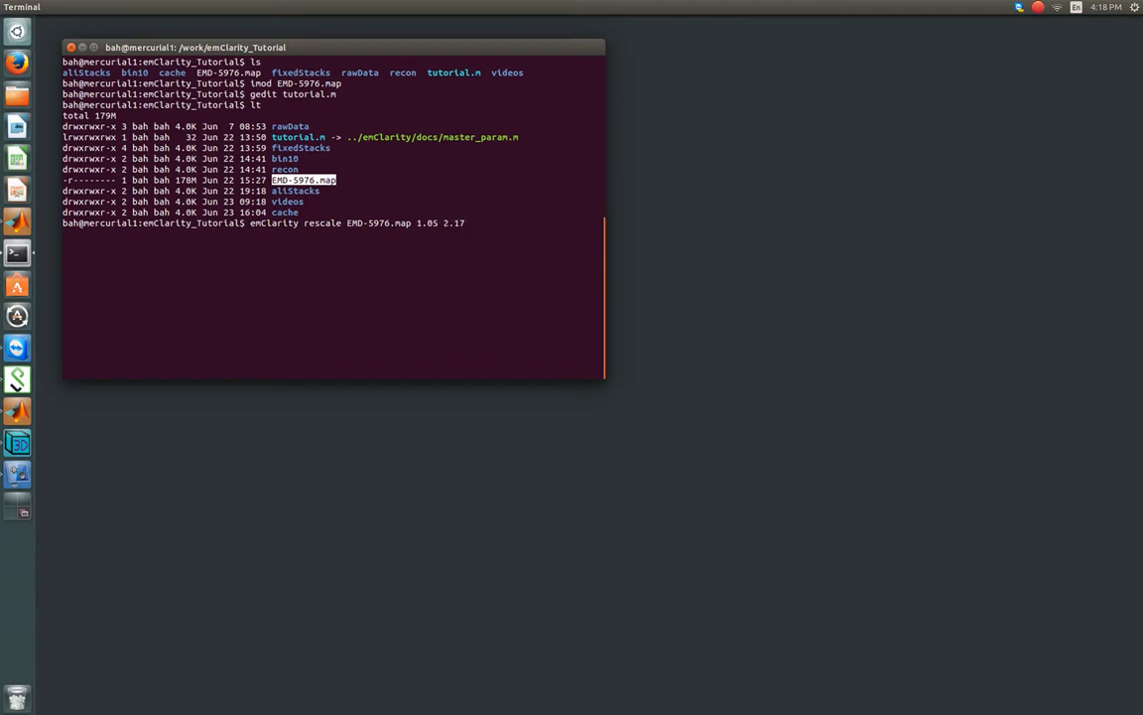
{"action": "type", "text": "GPU"}
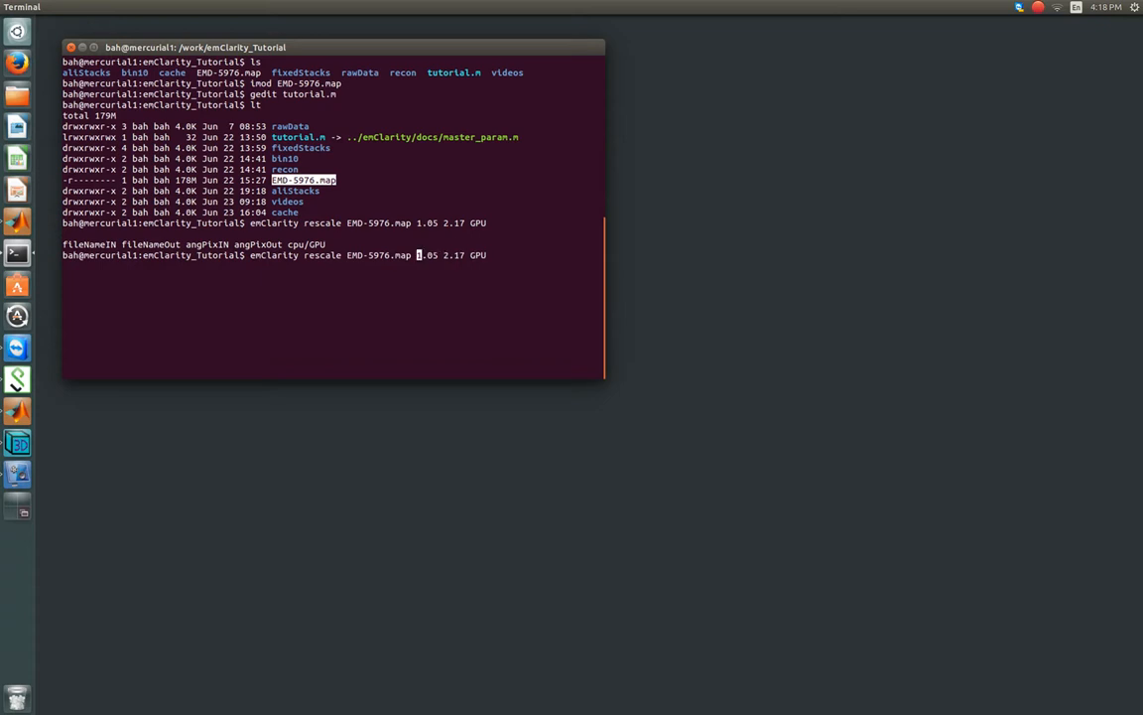
Step: Rerun the rescale command with riboScale.mrc inserted as the output name
{"action": "type", "text": "ribos"}
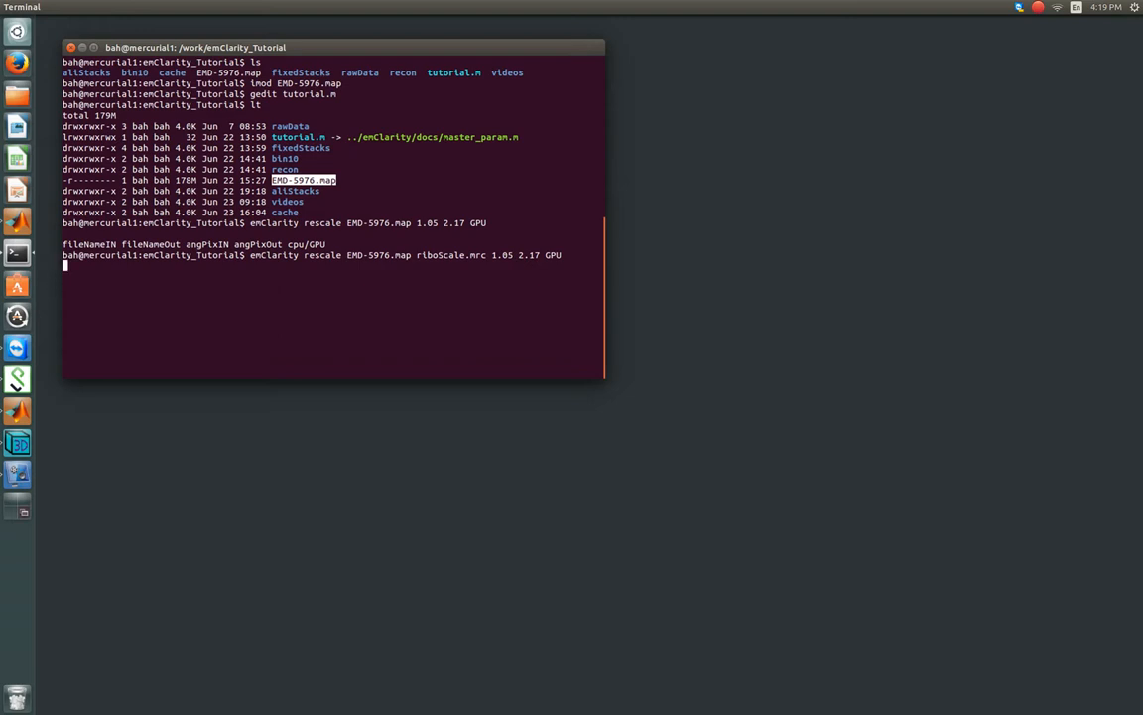
{"action": "key", "text": "Return"}
{"action": "type", "text": "imod"}
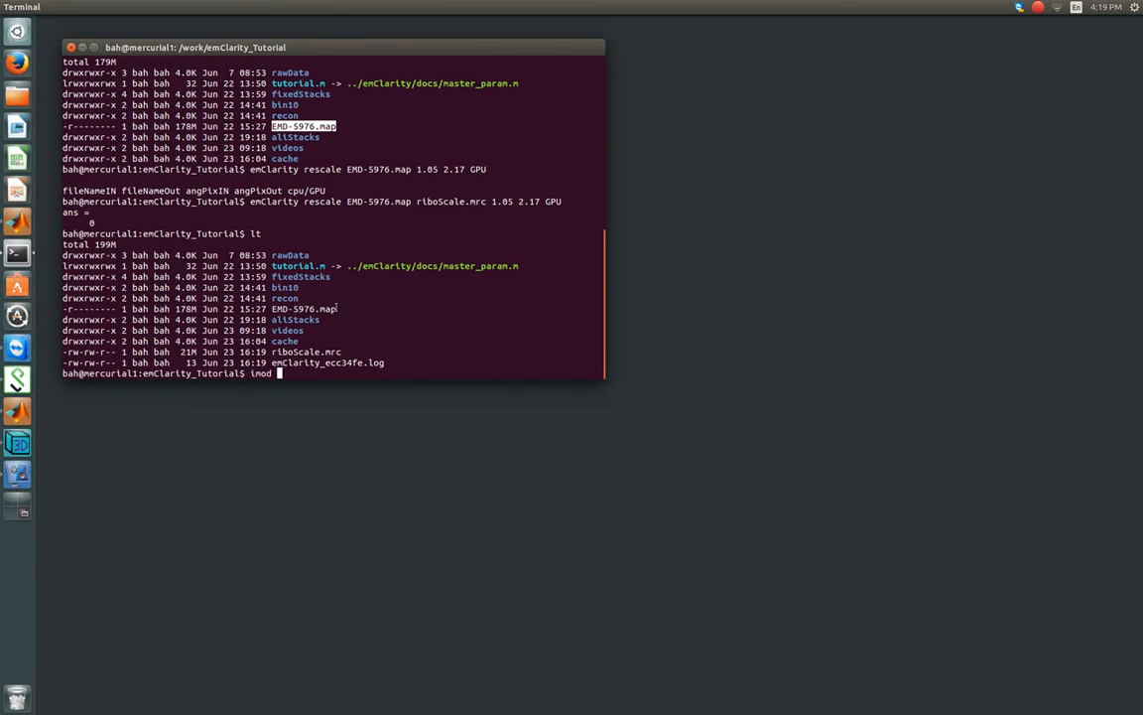
Step: Run 'imod EMD-5976.map riboScale.mrc' to compare the original and rescaled maps
{"action": "type", "text": "EMD-5976.map riboScale.mrc"}
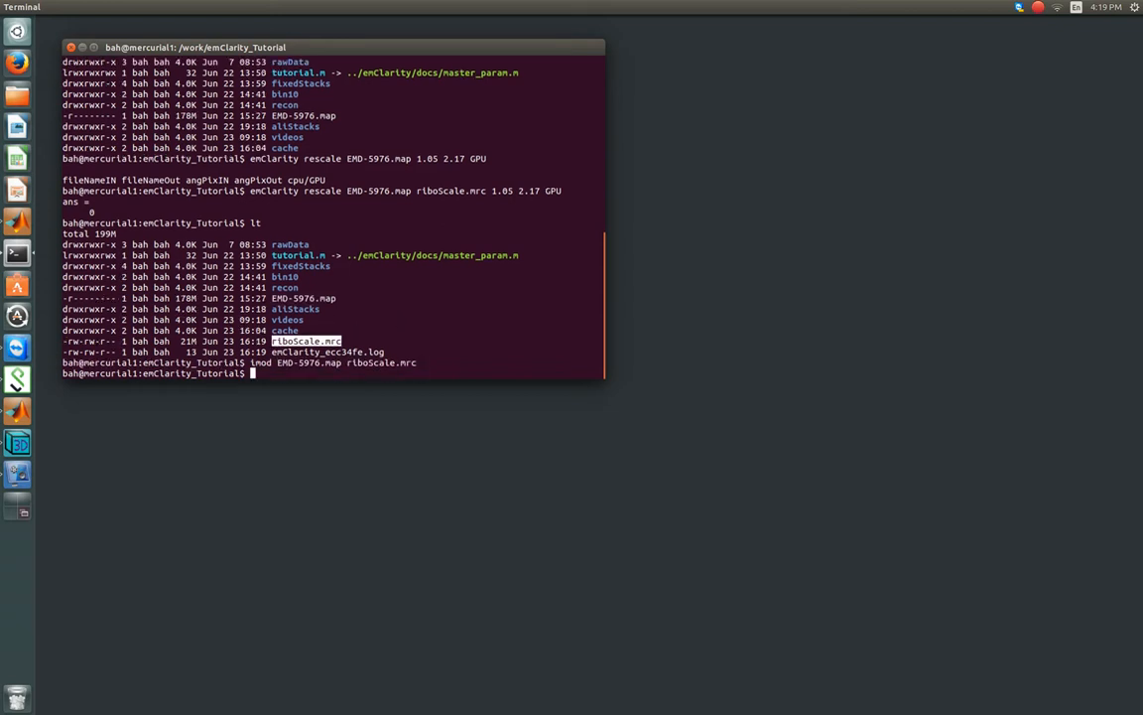
{"action": "key", "text": "Return"}
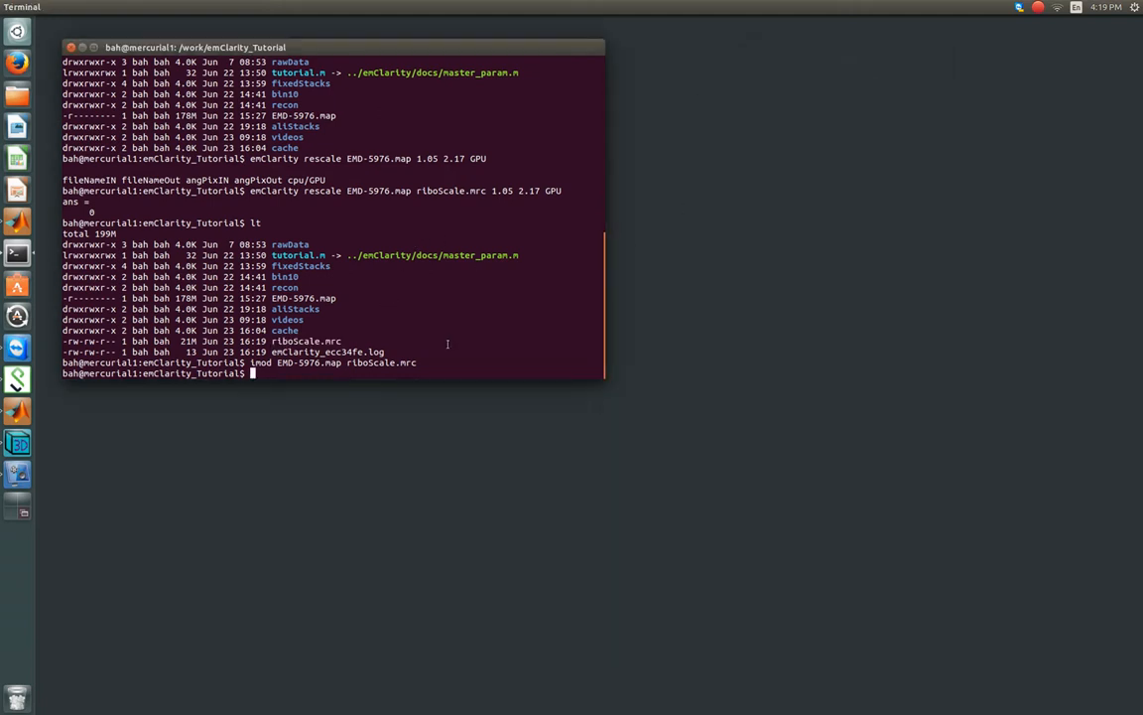
Step: Run 'emClarity templateSearch tutorial.m tilt1 2 riboScale.mrc 1 1' to start the search
{"action": "type", "text": "emClarity t"}
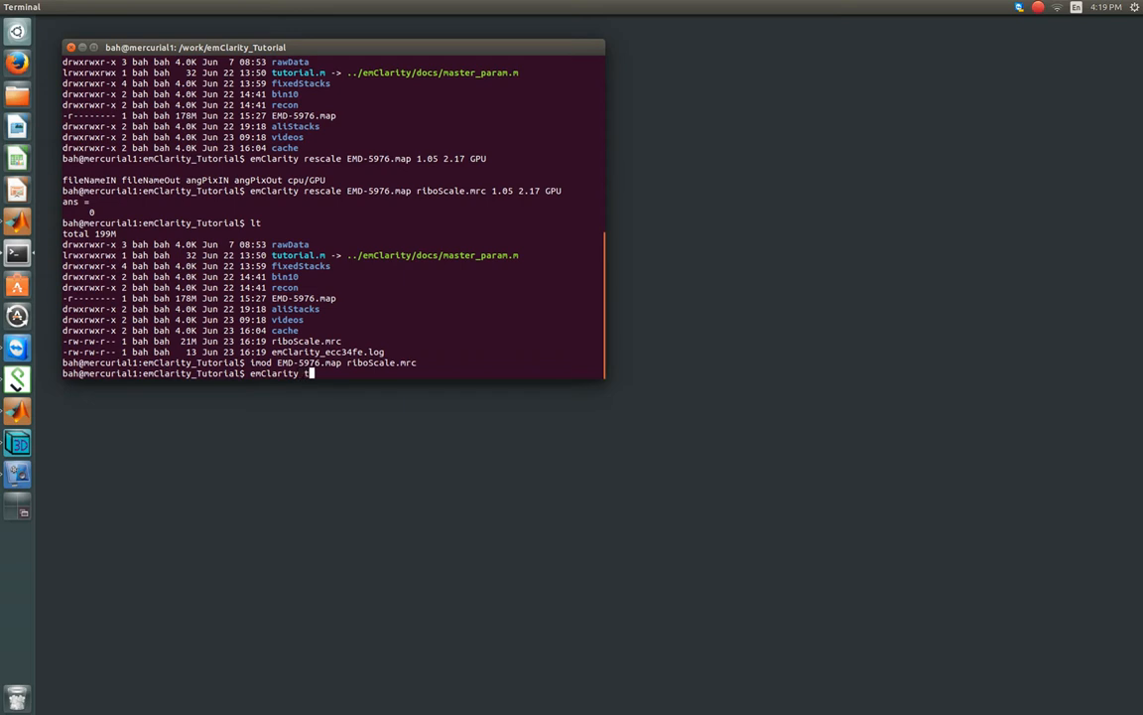
{"action": "type", "text": "templateSearch"}
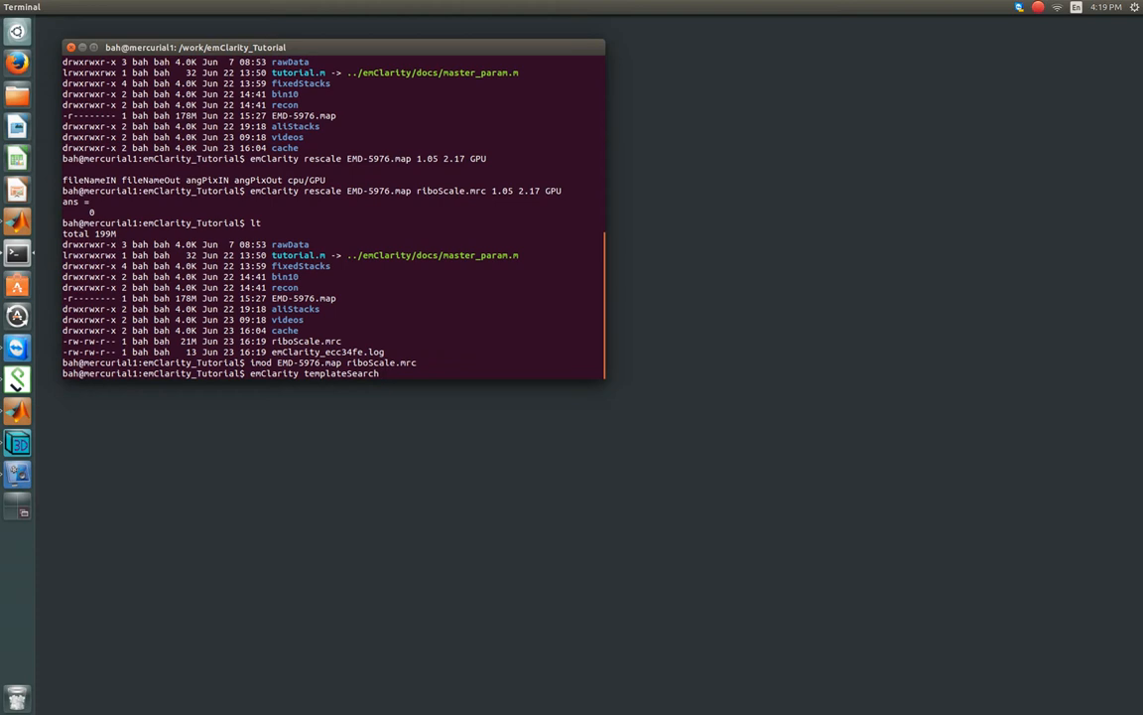
{"action": "type", "text": "tutorial.m"}
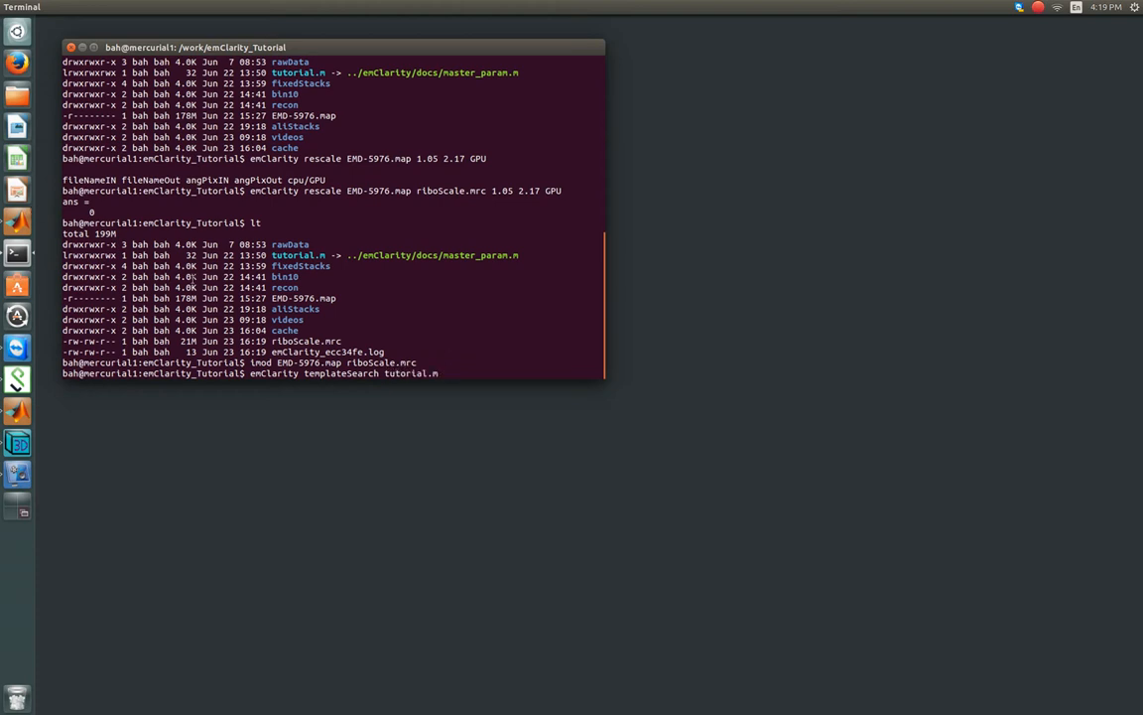
{"action": "type", "text": "tilt1 2"}
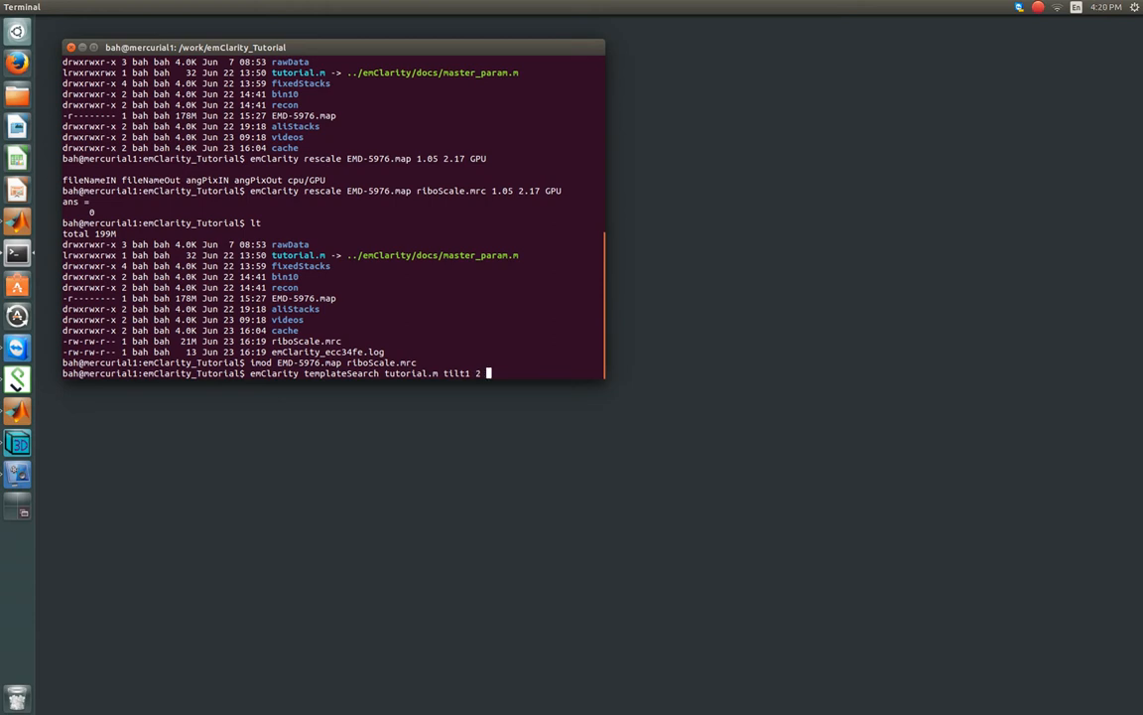
{"action": "type", "text": "riboScale.mrc"}
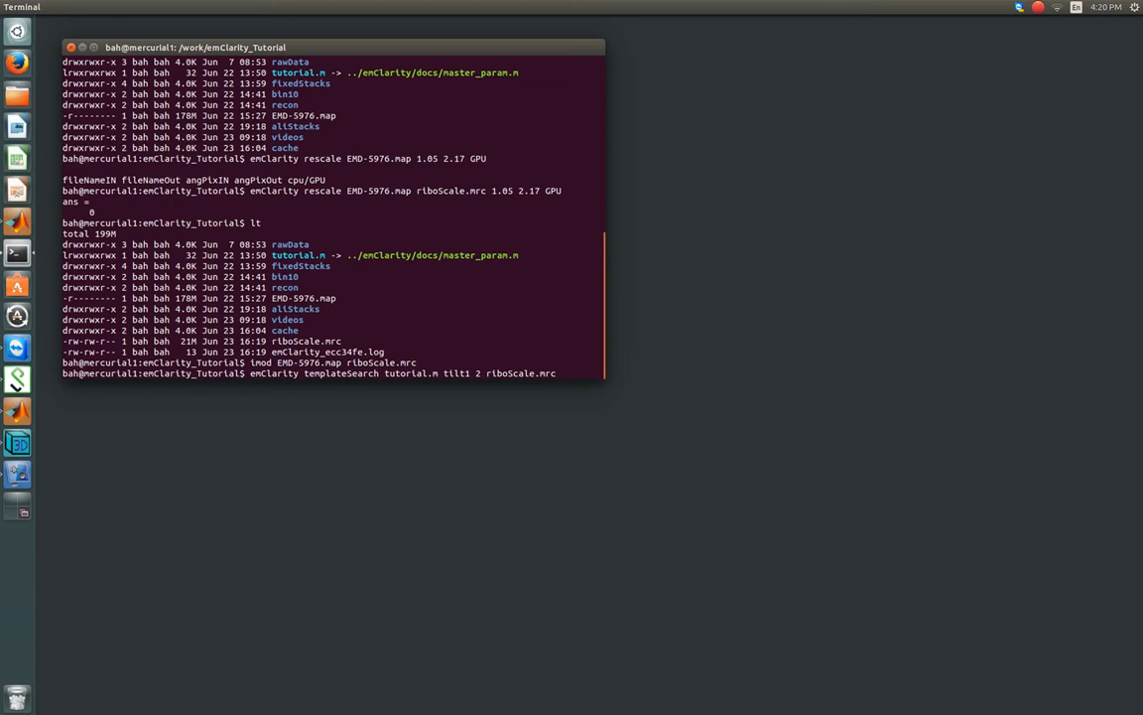
{"action": "type", "text": "1"}
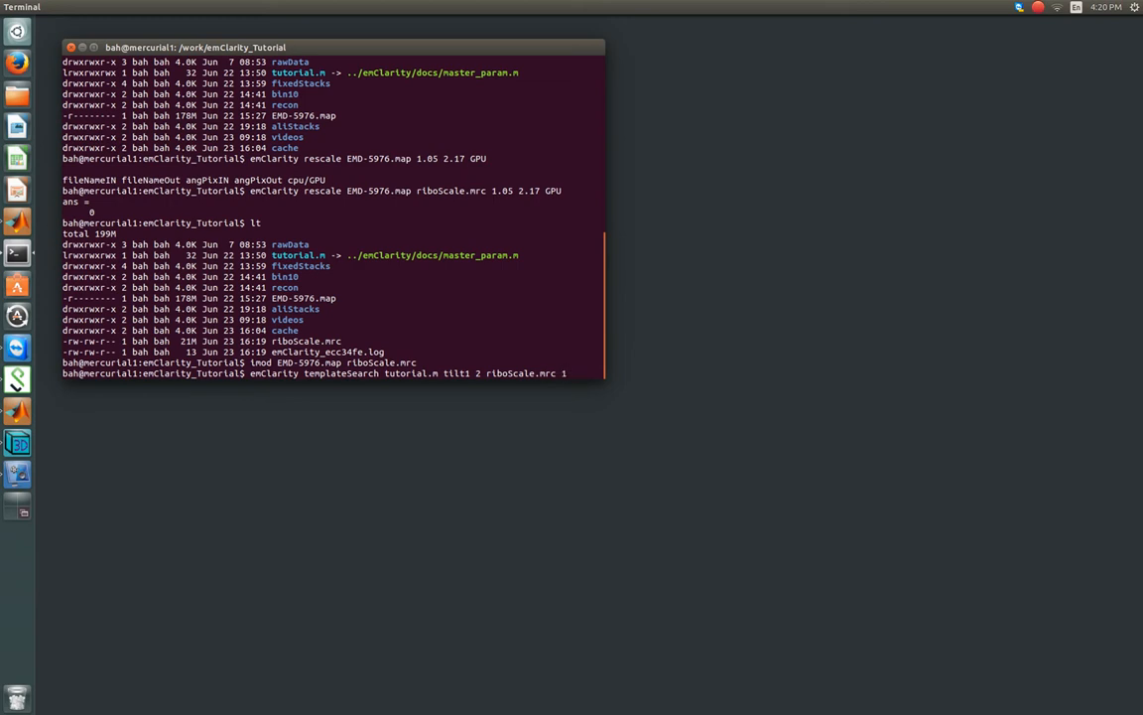
{"action": "type", "text": "1"}
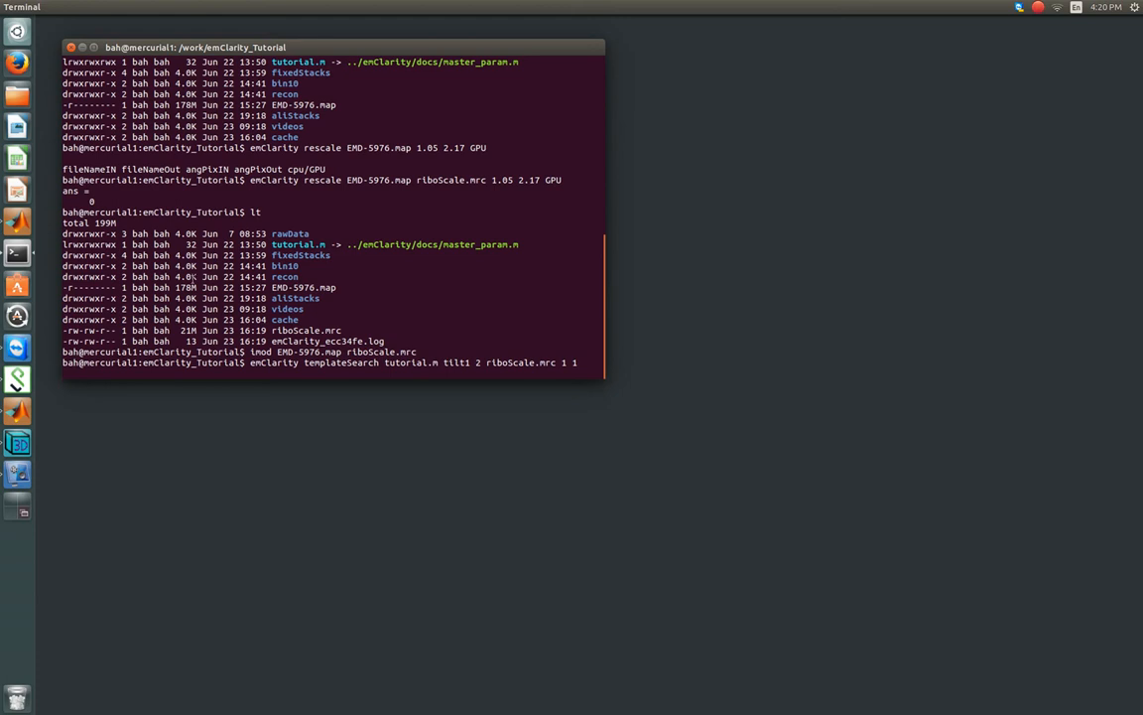
{"action": "key", "text": "Return"}
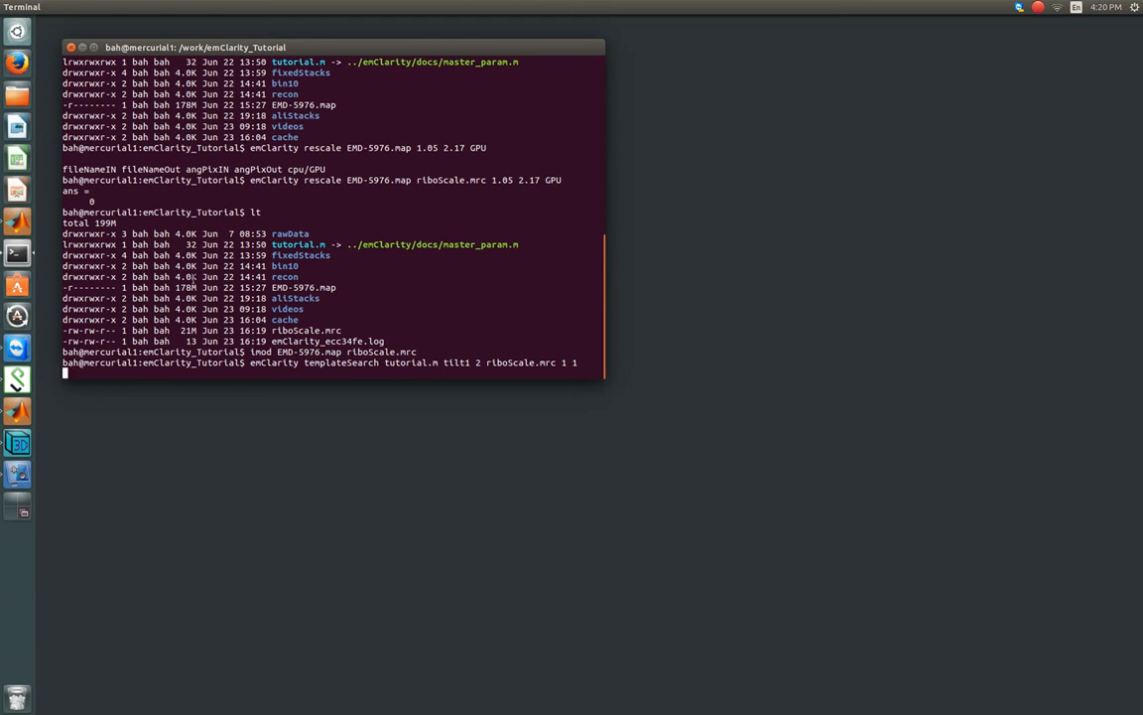
{"action": "key", "text": "Return"}
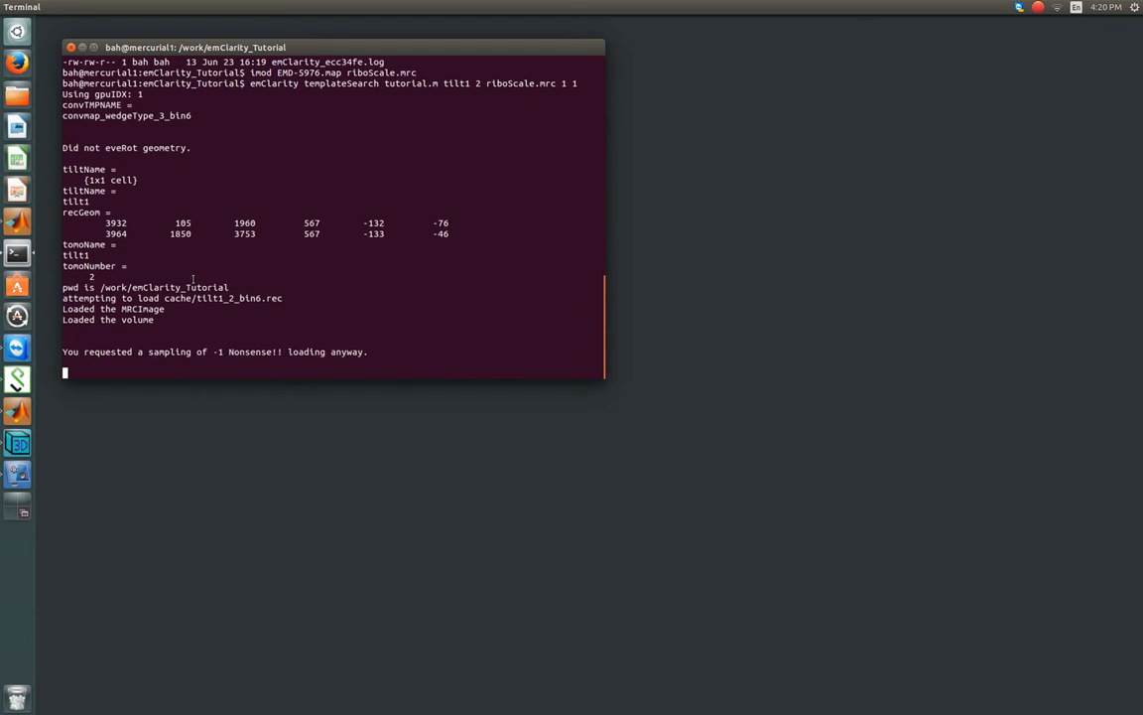